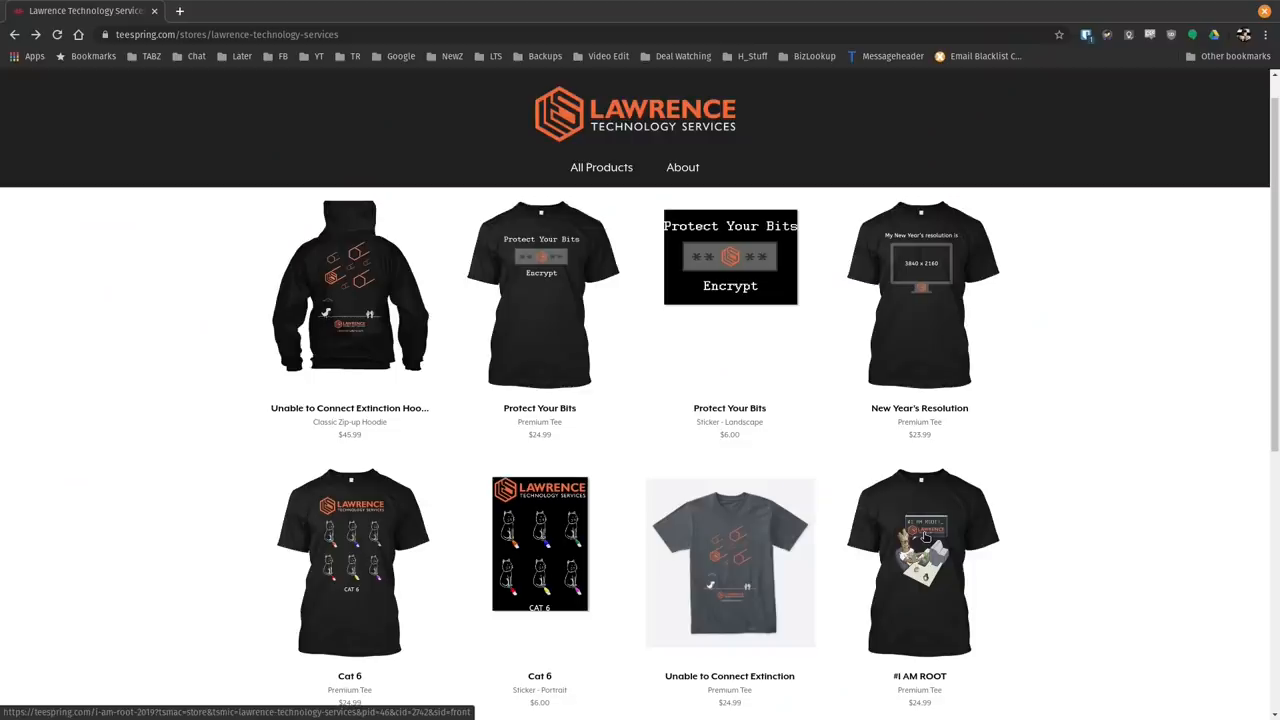
Step: Open the DS1520+ versus DS1621xs+ comparison and scroll through the CPU and memory specs
{"action": "left_click", "coordinate": [919, 560]}
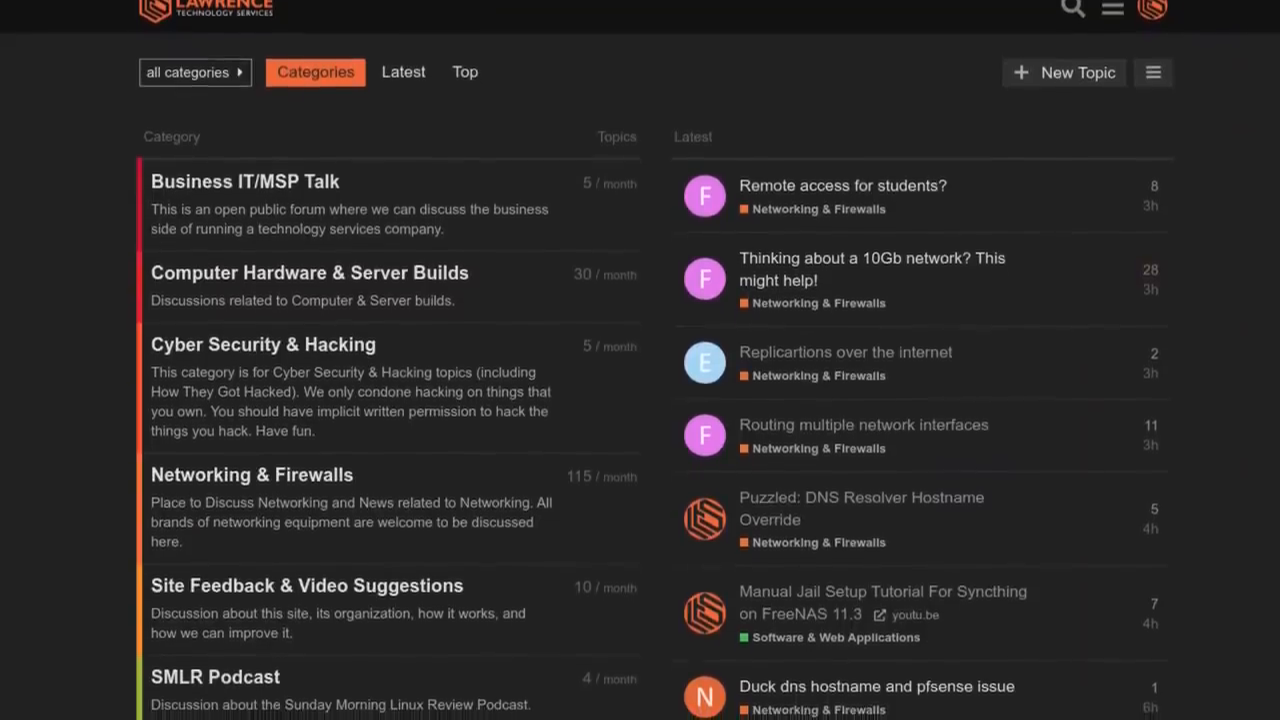
{"action": "scroll", "scroll_direction": "down", "scroll_amount": 3}
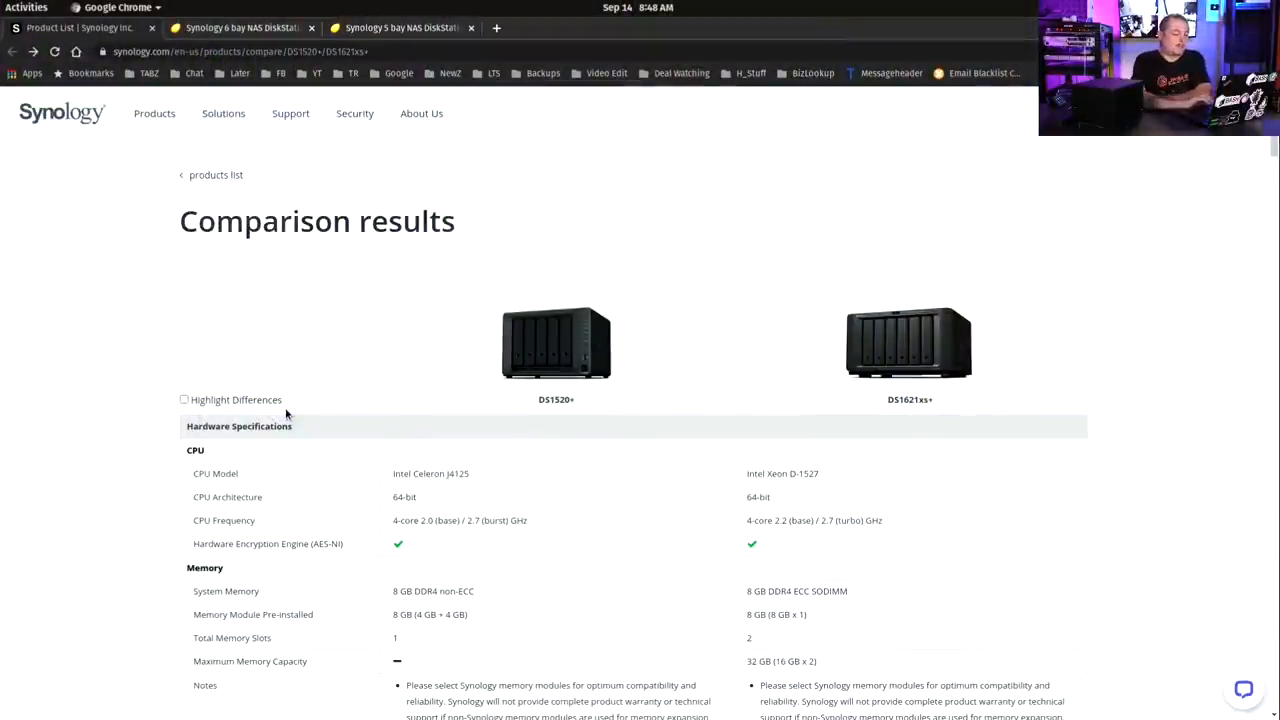
{"action": "scroll", "scroll_direction": "down", "scroll_amount": 3}
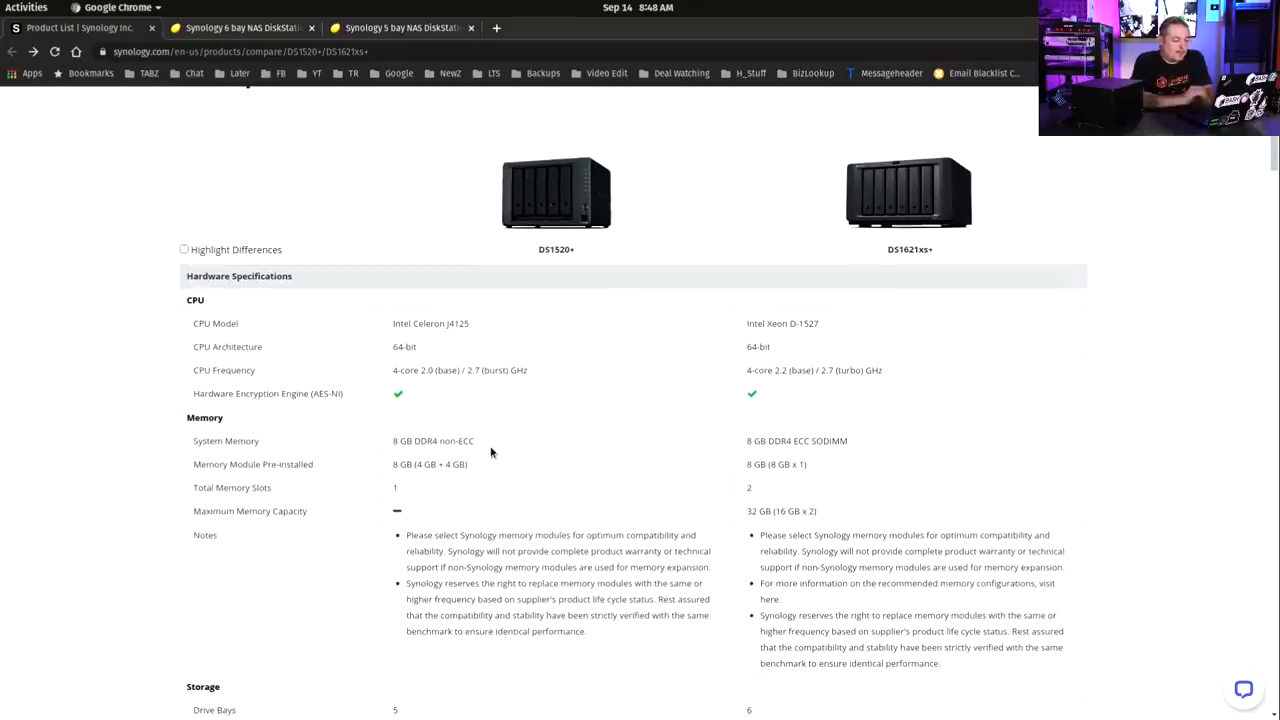
{"action": "mouse_move", "coordinate": [466, 340]}
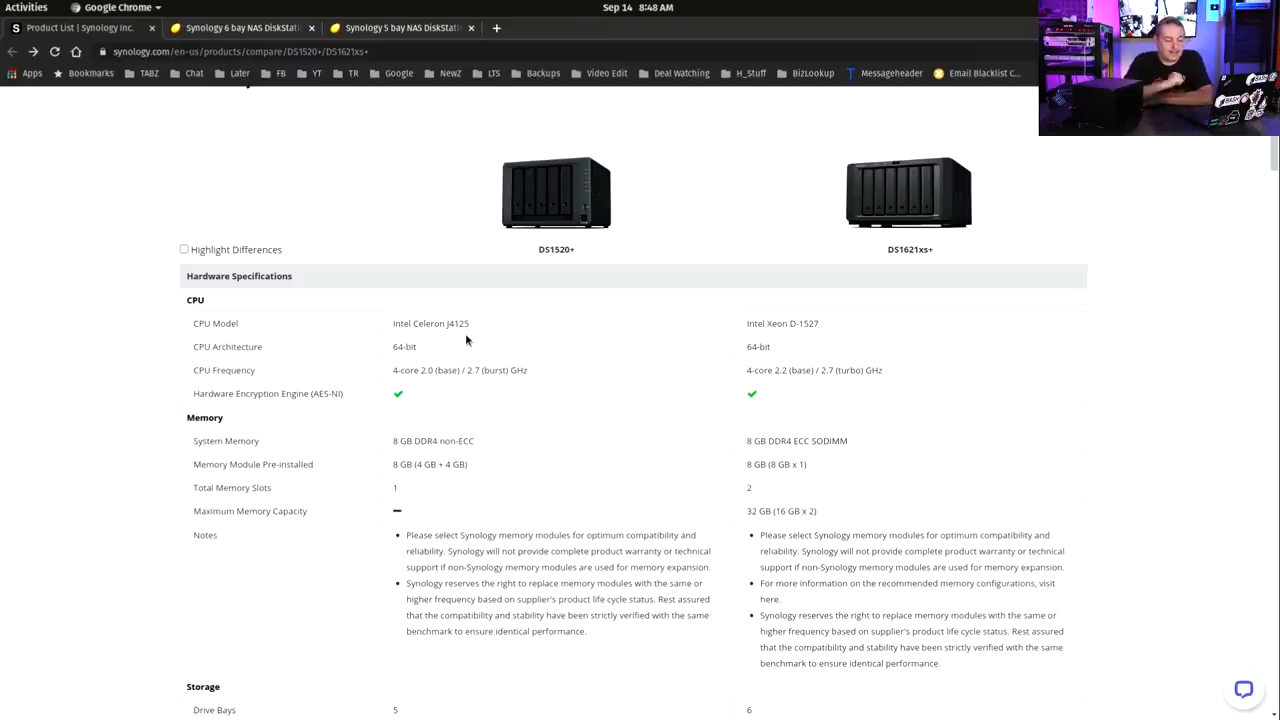
{"action": "mouse_move", "coordinate": [868, 319]}
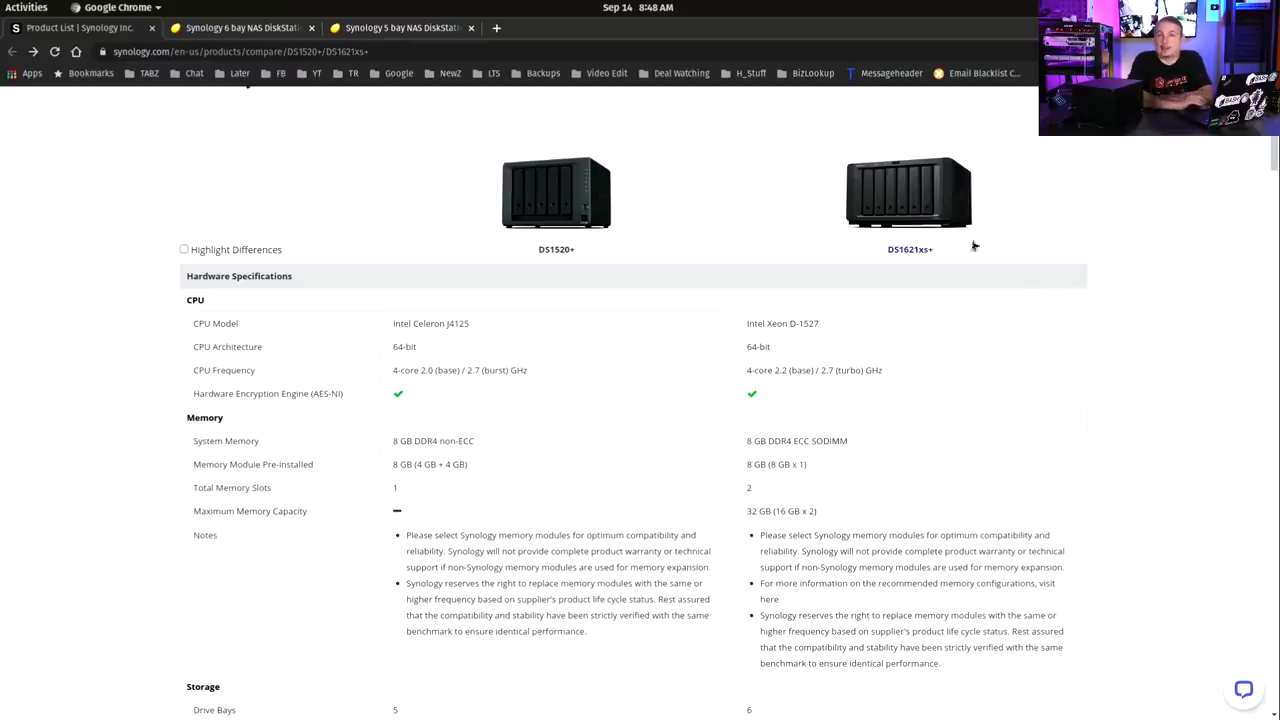
{"action": "mouse_move", "coordinate": [1114, 358]}
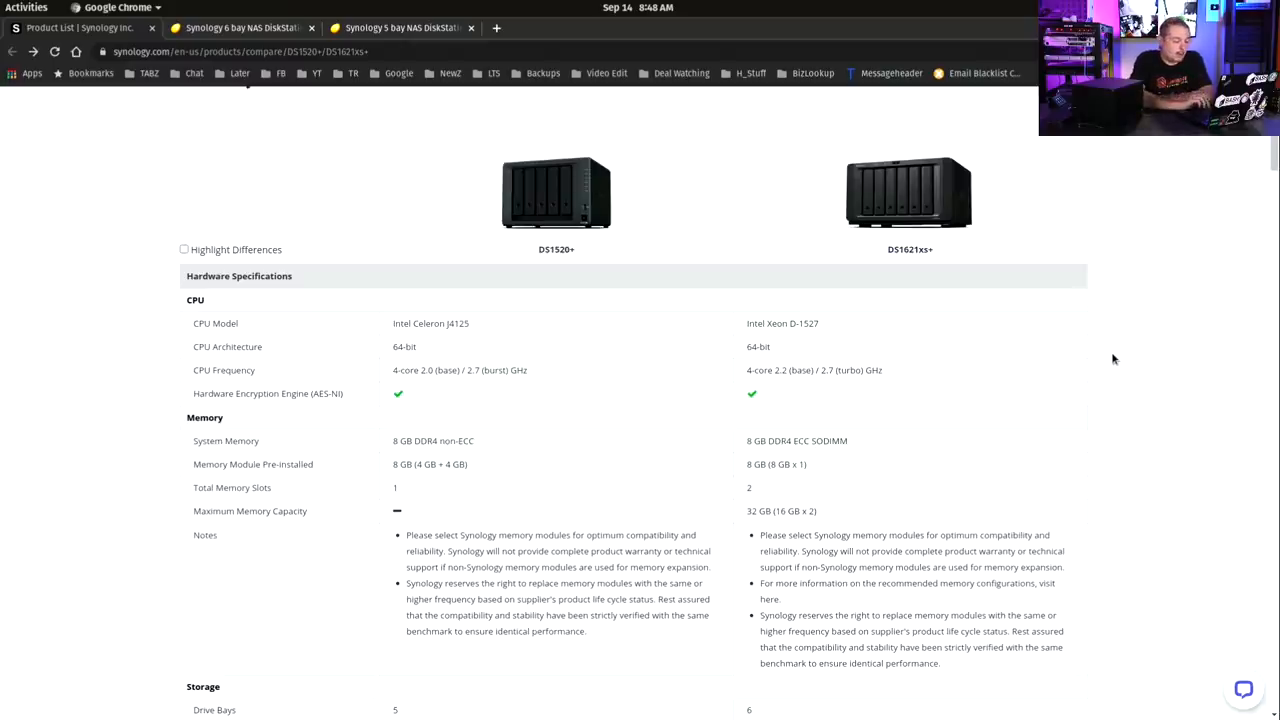
{"action": "scroll", "scroll_direction": "down", "scroll_amount": 3}
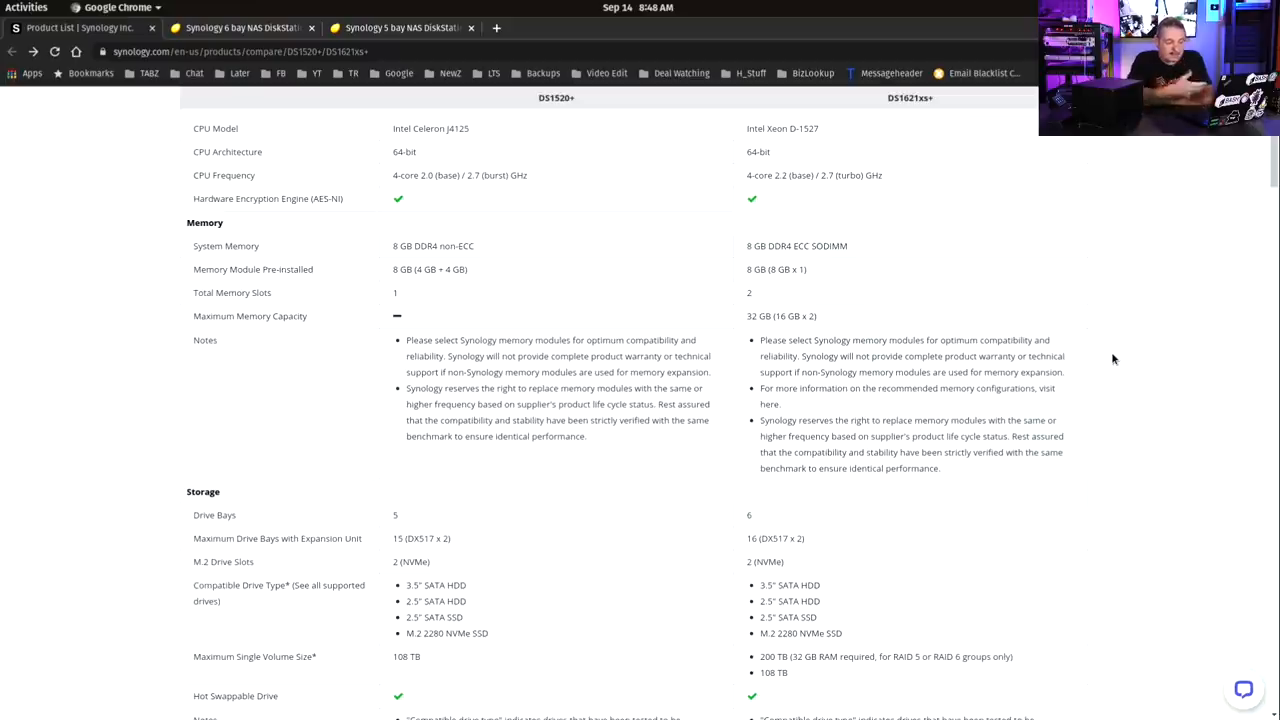
{"action": "mouse_move", "coordinate": [752, 340]}
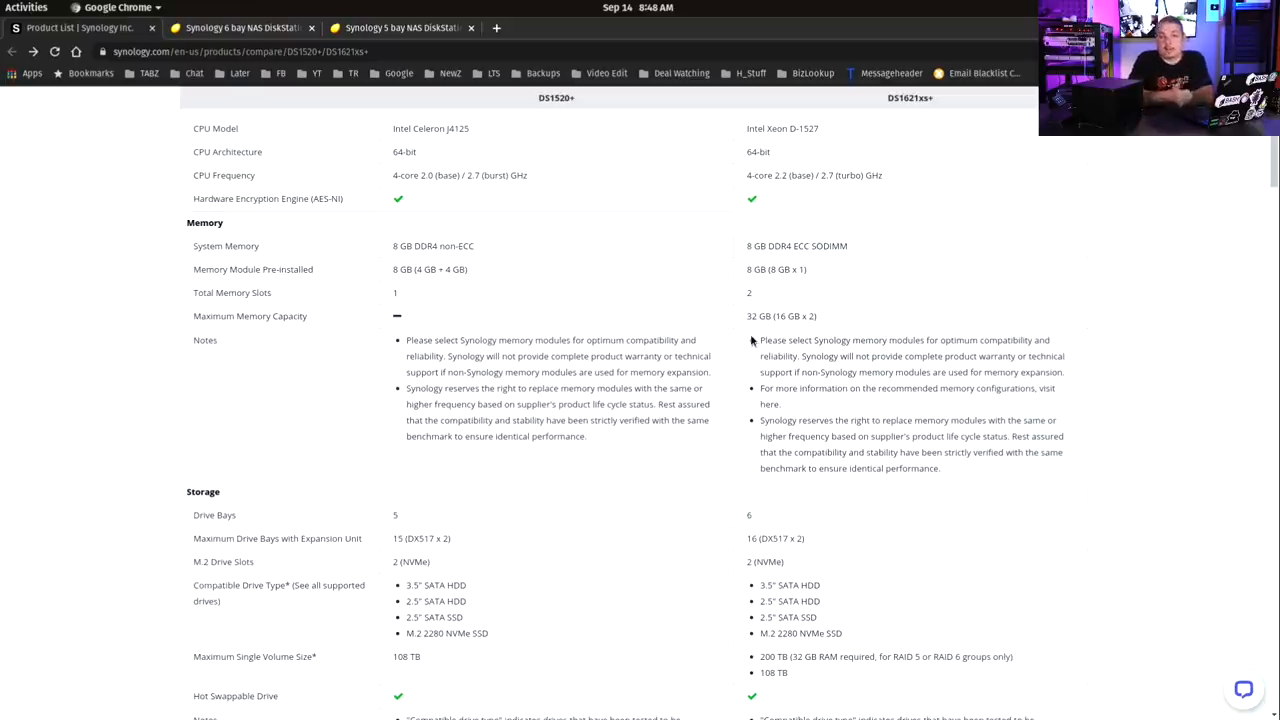
{"action": "scroll", "scroll_direction": "down", "scroll_amount": 3}
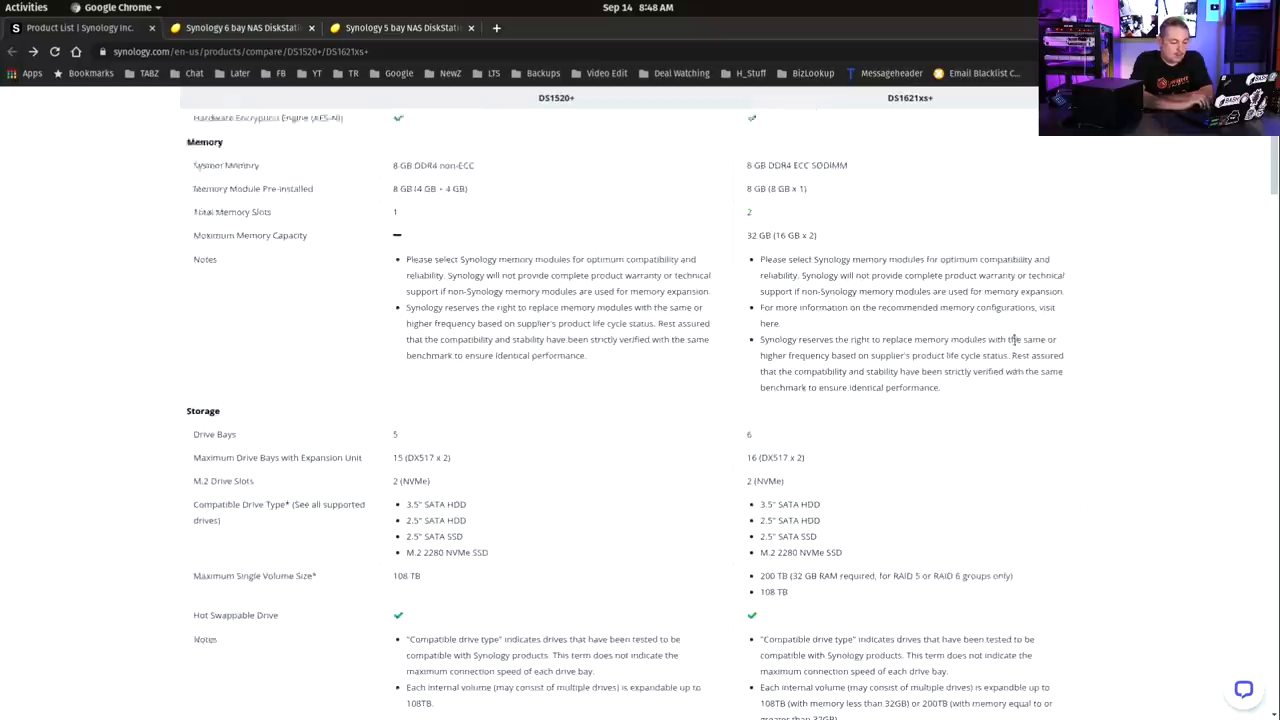
{"action": "scroll", "scroll_direction": "down", "scroll_amount": 3}
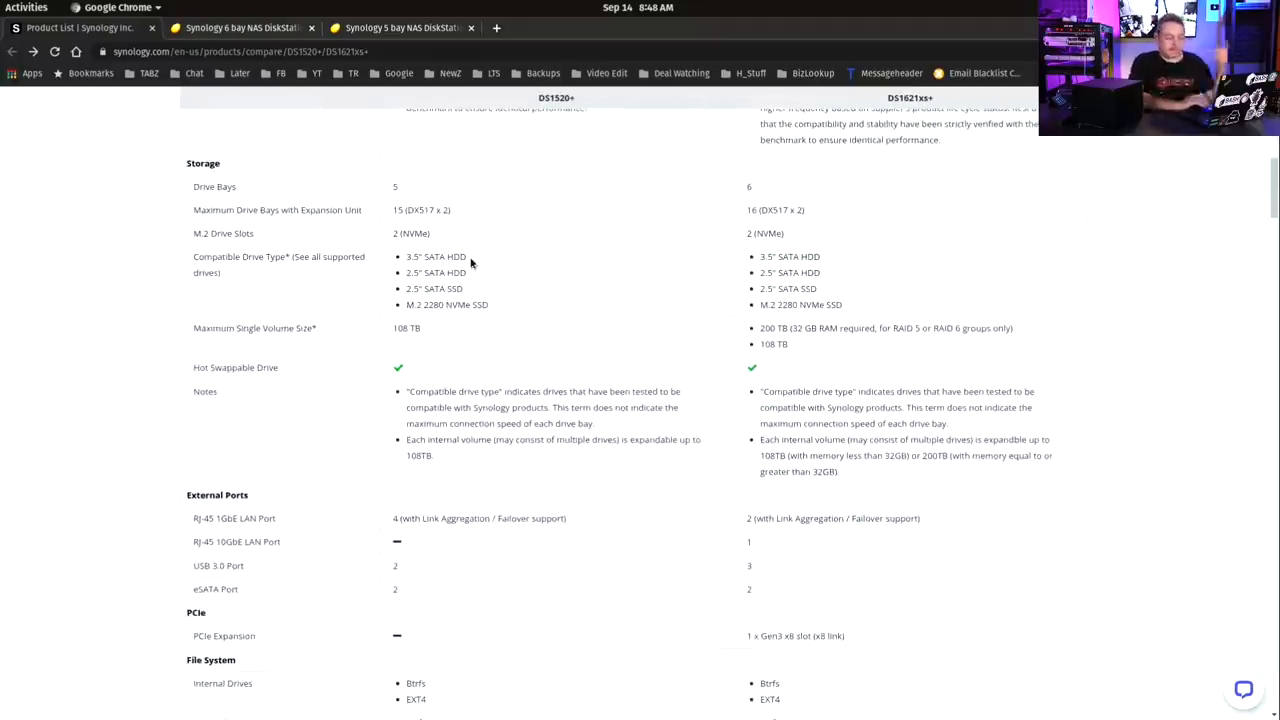
{"action": "mouse_move", "coordinate": [490, 290]}
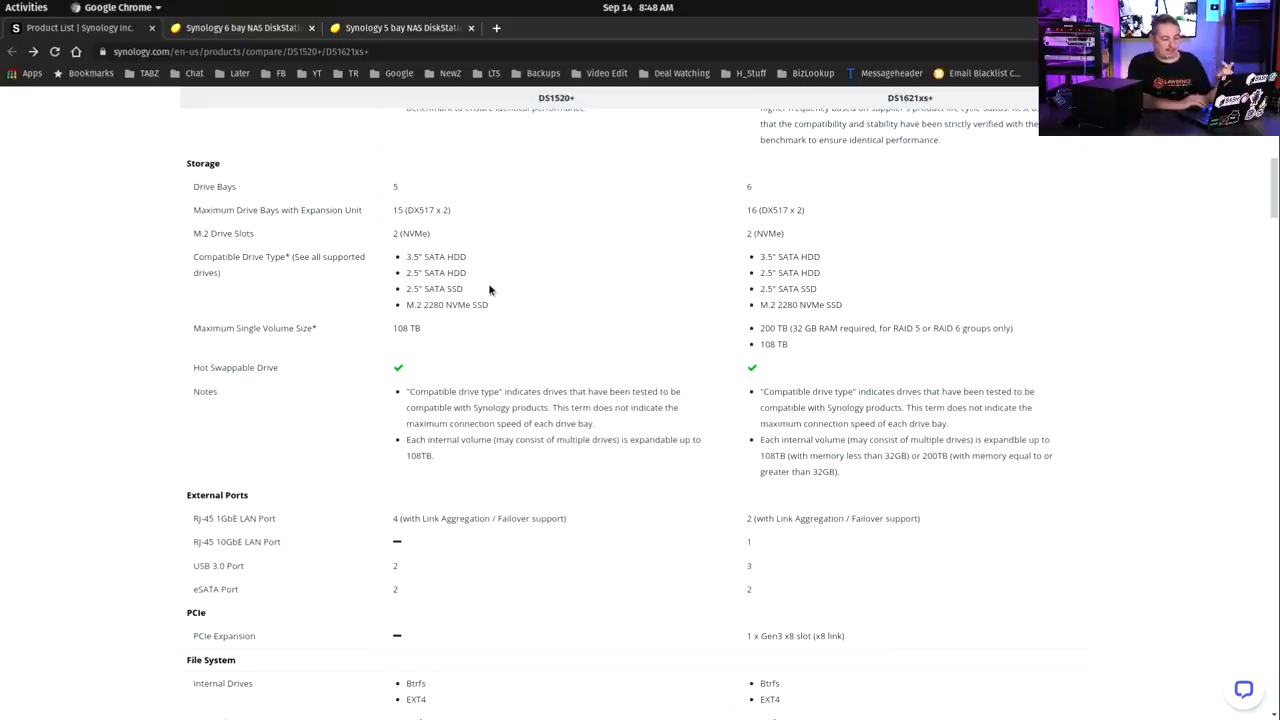
{"action": "mouse_move", "coordinate": [525, 343]}
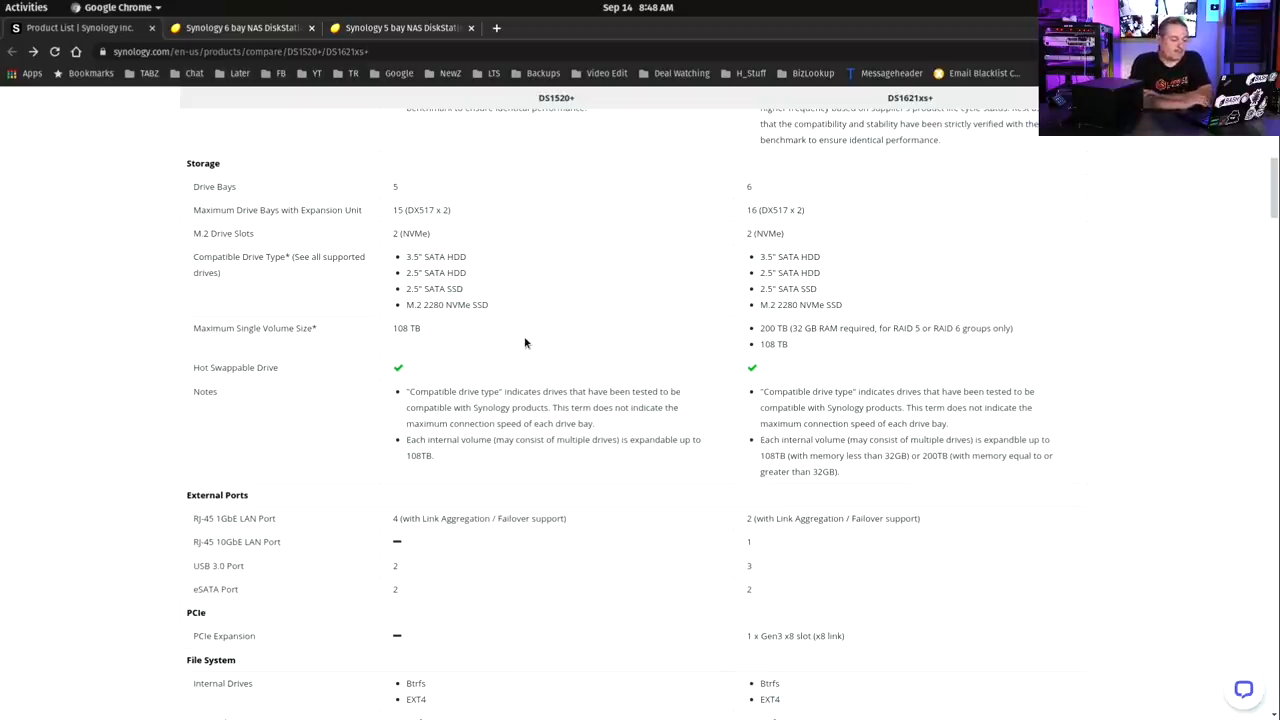
{"action": "scroll", "scroll_direction": "down", "scroll_amount": 3}
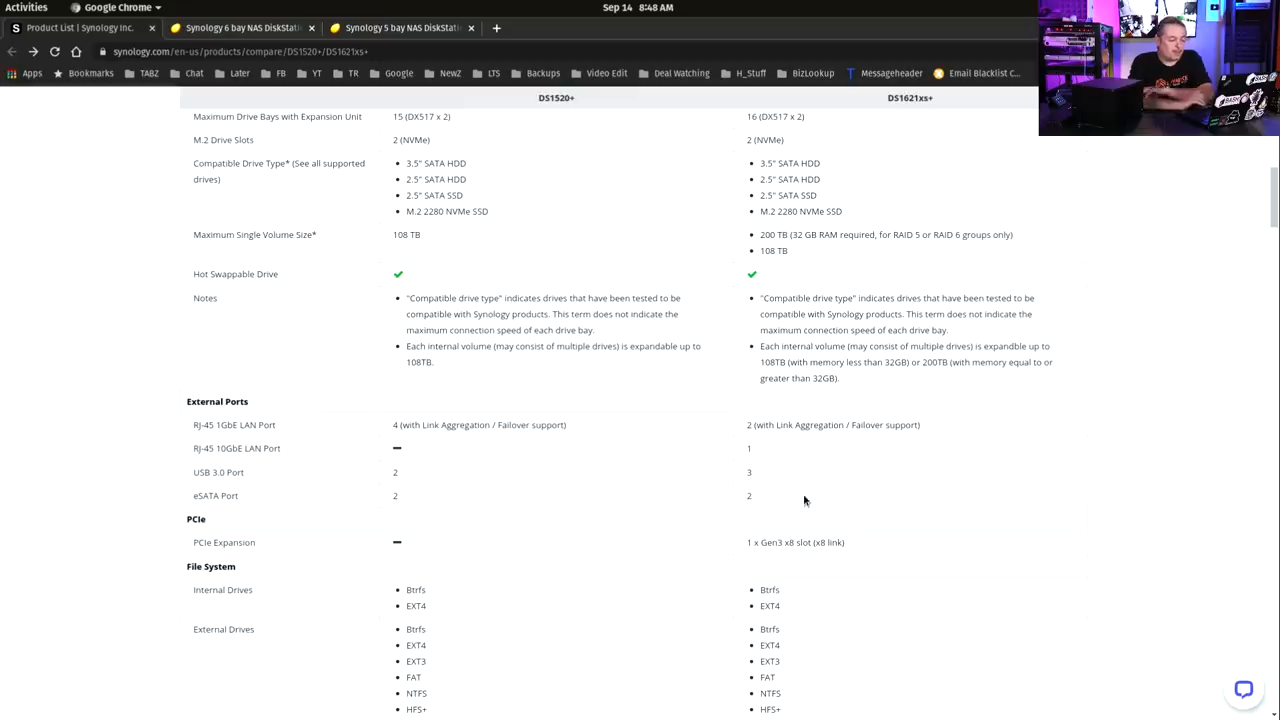
{"action": "mouse_move", "coordinate": [750, 481]}
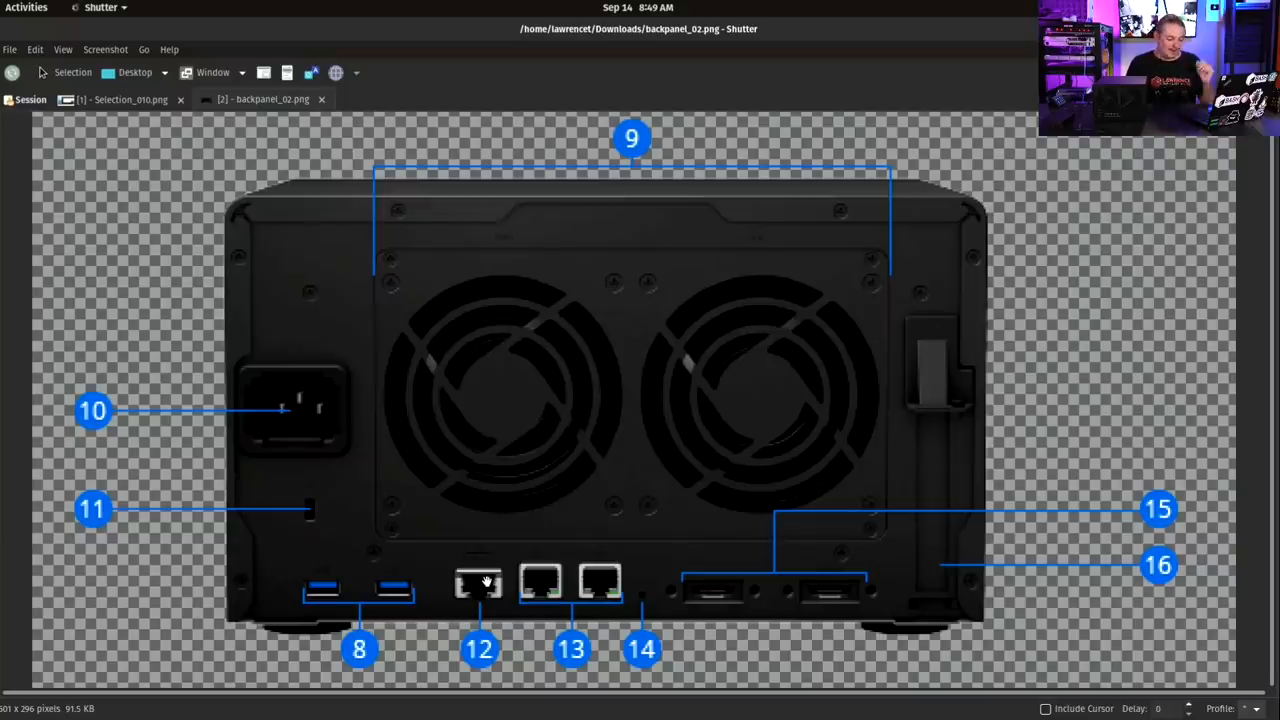
{"action": "mouse_move", "coordinate": [608, 595]}
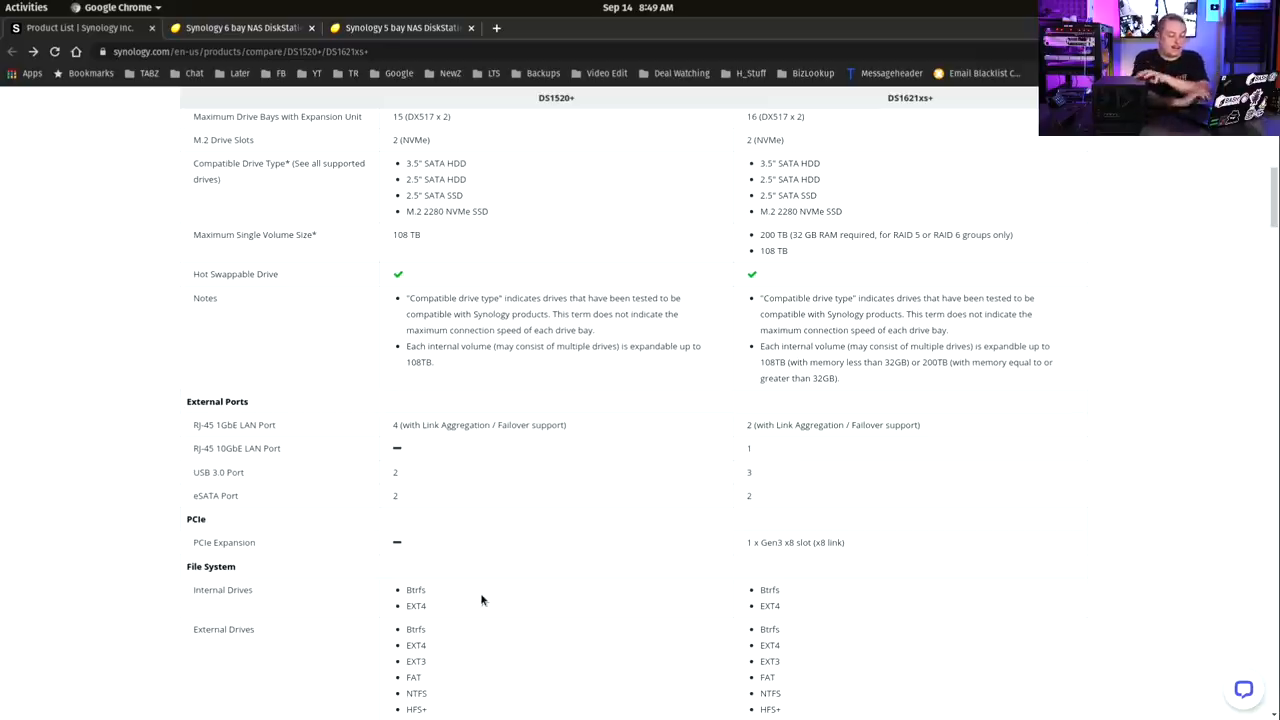
{"action": "scroll", "scroll_direction": "down", "scroll_amount": 3}
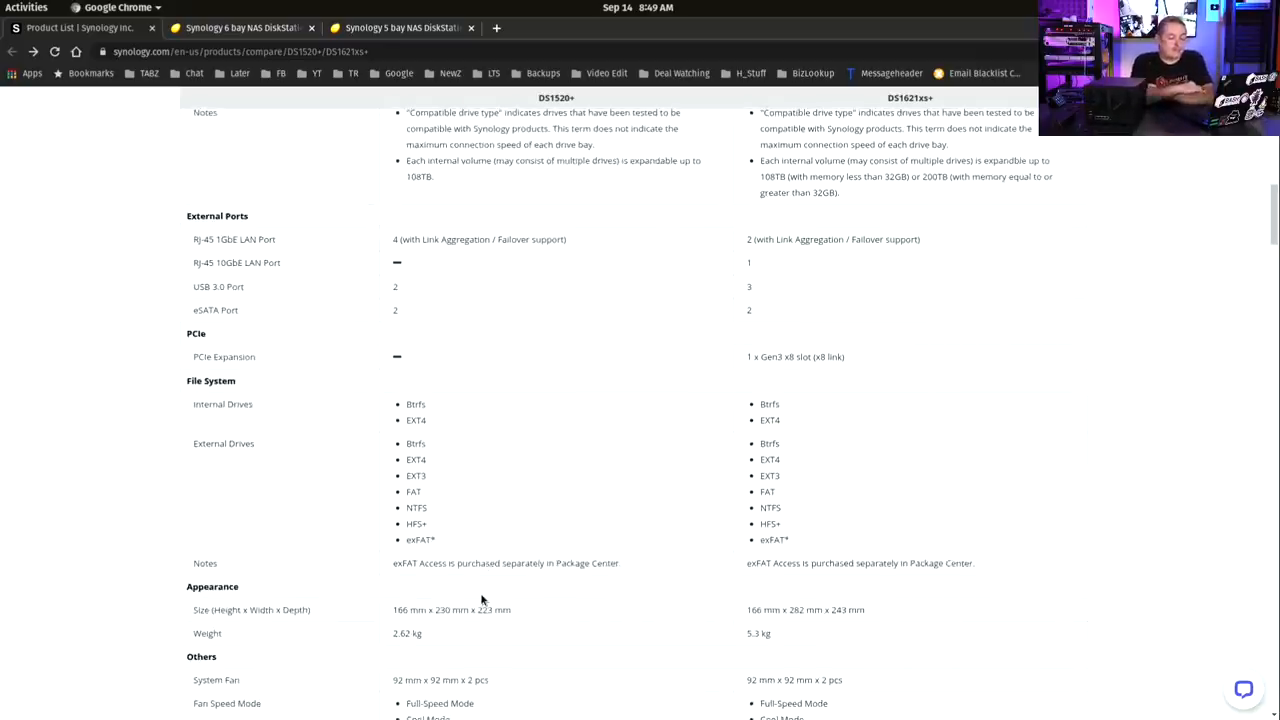
{"action": "mouse_move", "coordinate": [473, 438]}
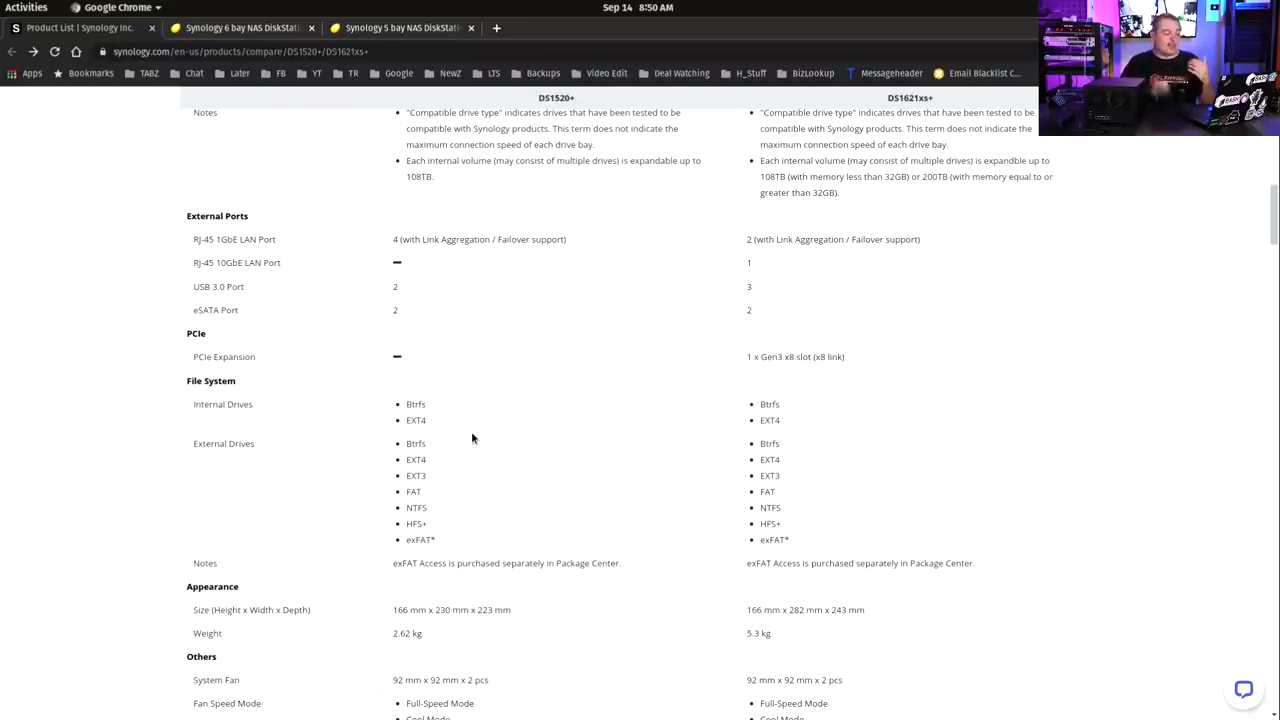
{"action": "mouse_move", "coordinate": [866, 398]}
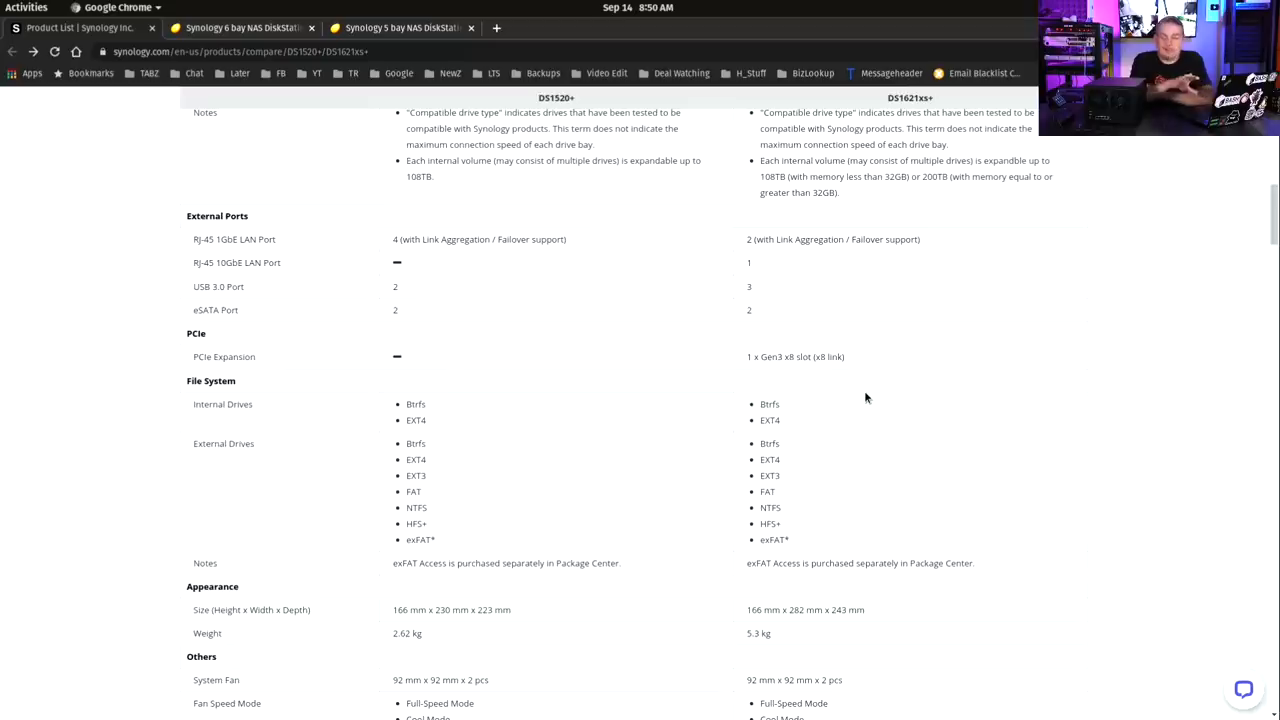
{"action": "scroll", "scroll_direction": "down", "scroll_amount": 3}
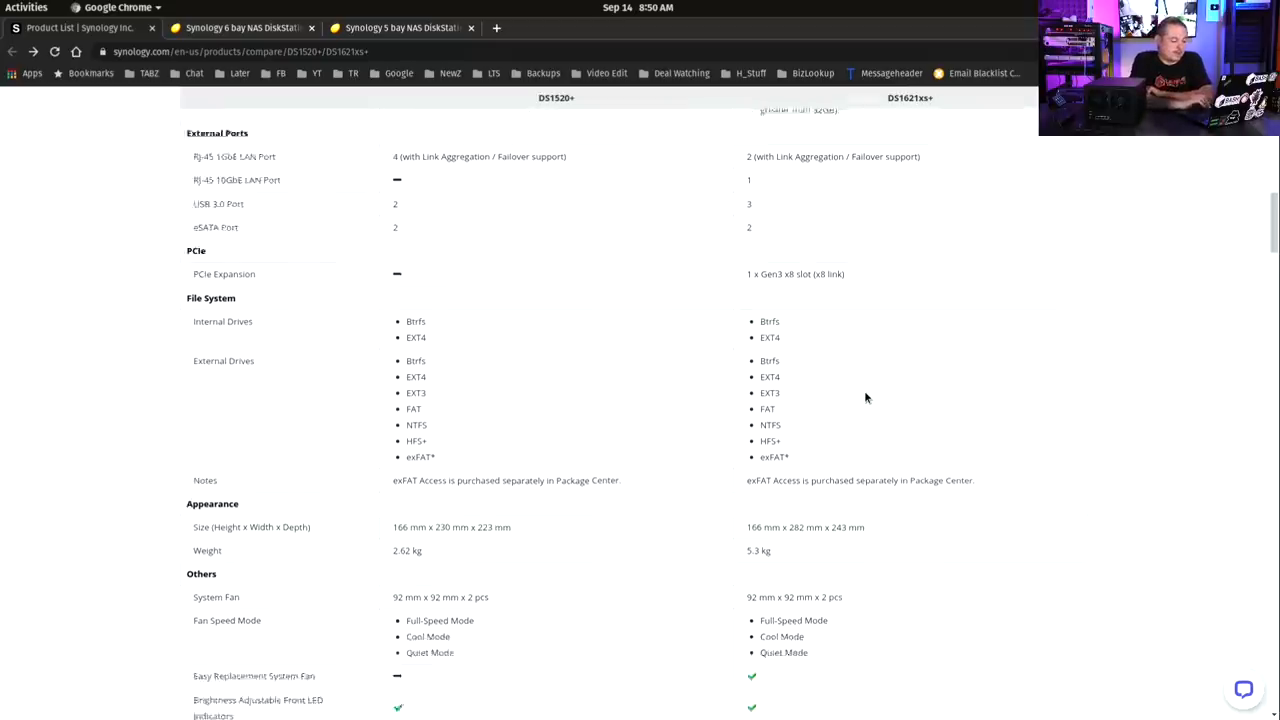
{"action": "scroll", "scroll_direction": "down", "scroll_amount": 3}
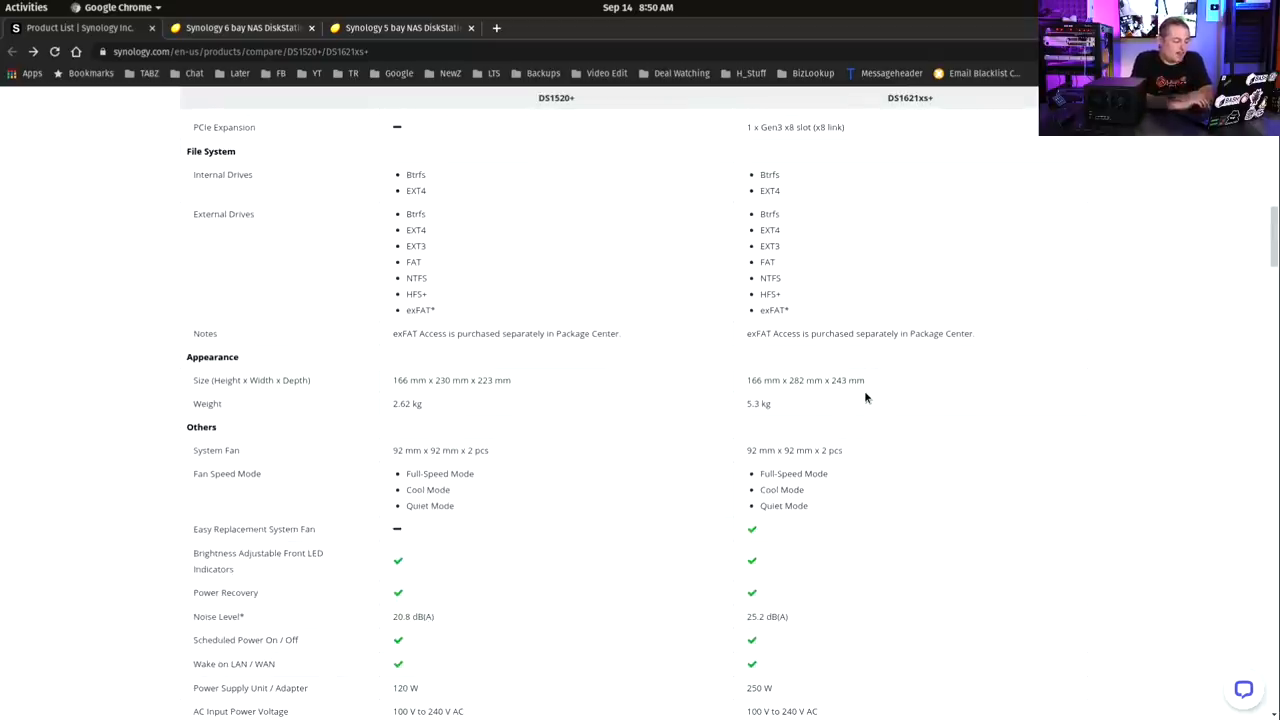
{"action": "scroll", "scroll_direction": "down", "scroll_amount": 3}
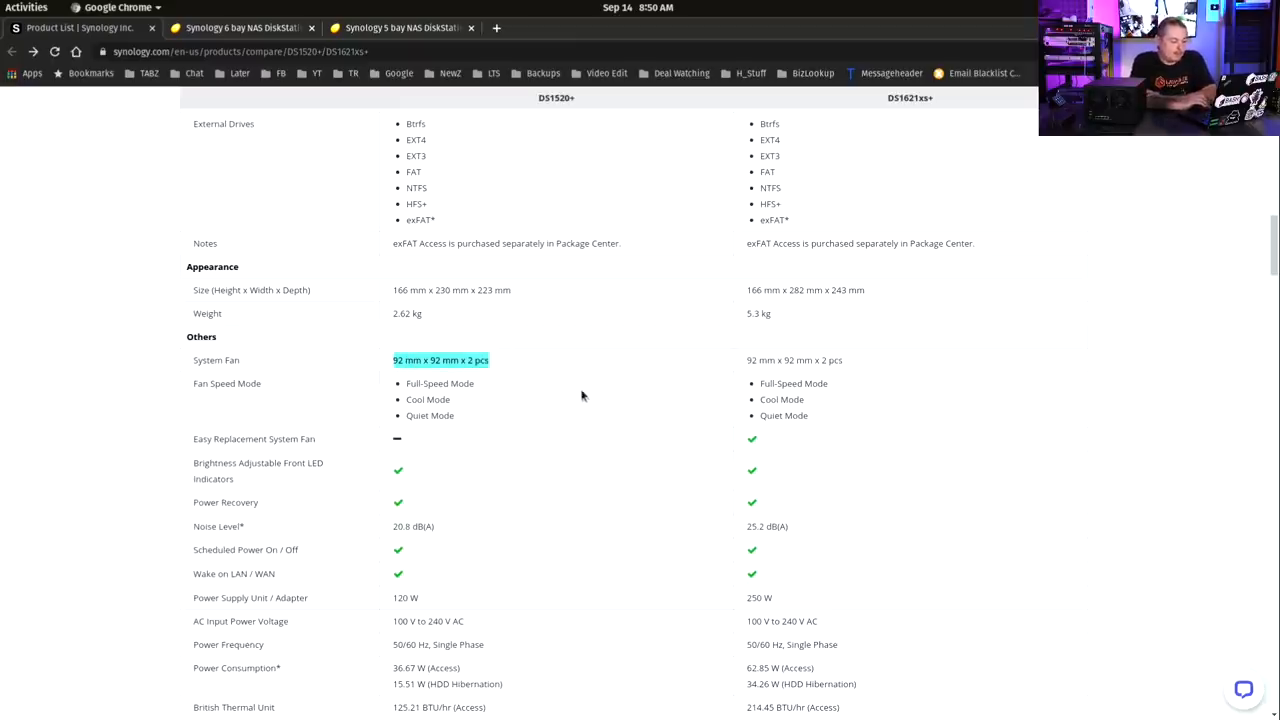
{"action": "scroll", "scroll_direction": "down", "scroll_amount": 3}
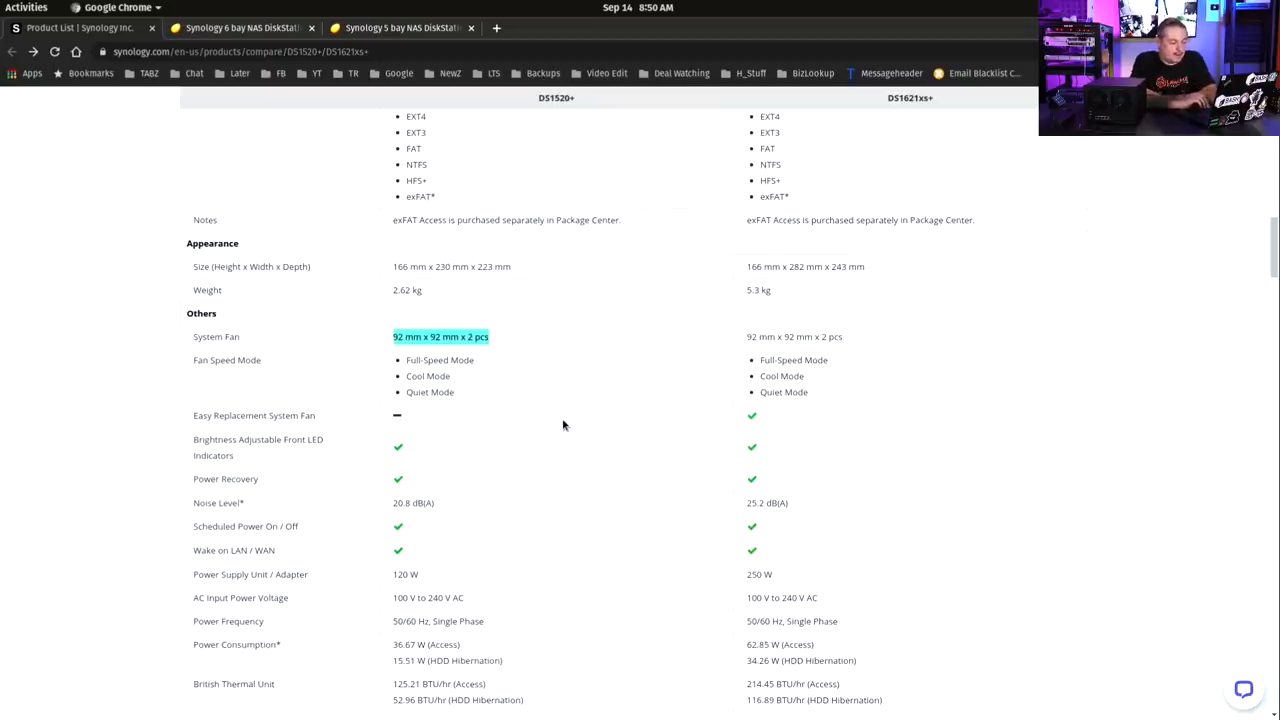
{"action": "scroll", "scroll_direction": "down", "scroll_amount": 3}
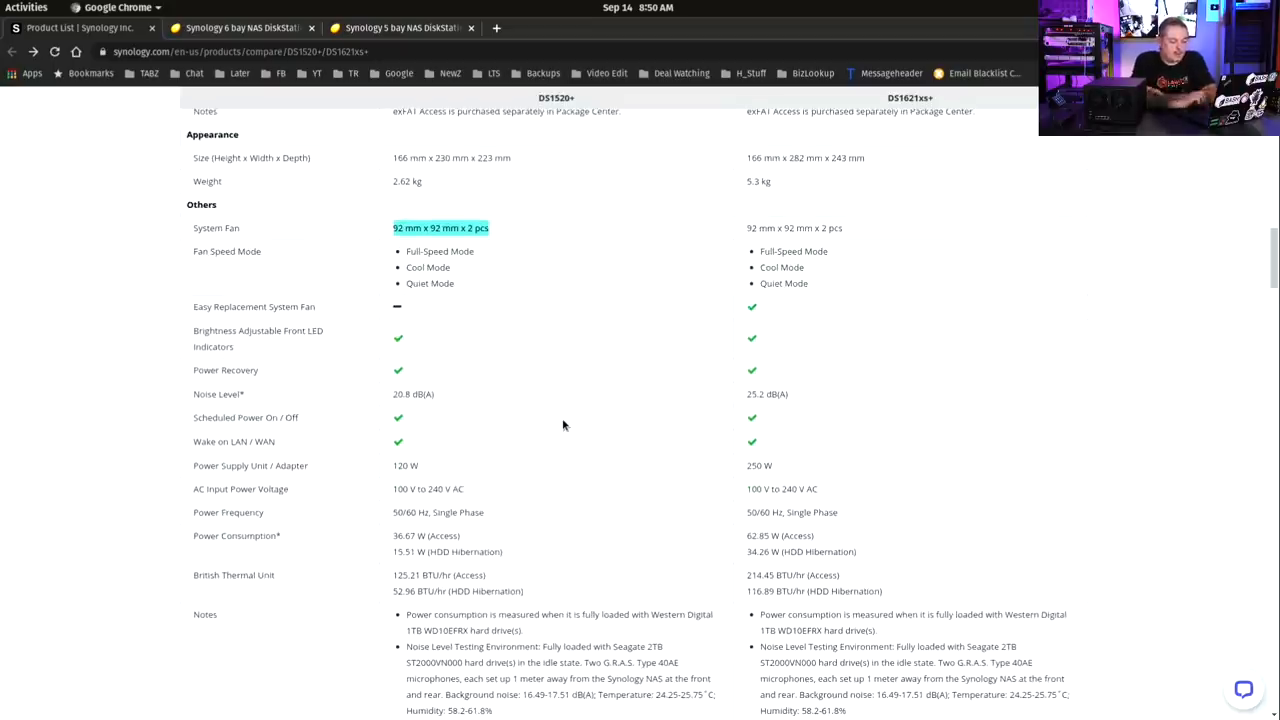
{"action": "scroll", "scroll_direction": "down", "scroll_amount": 3}
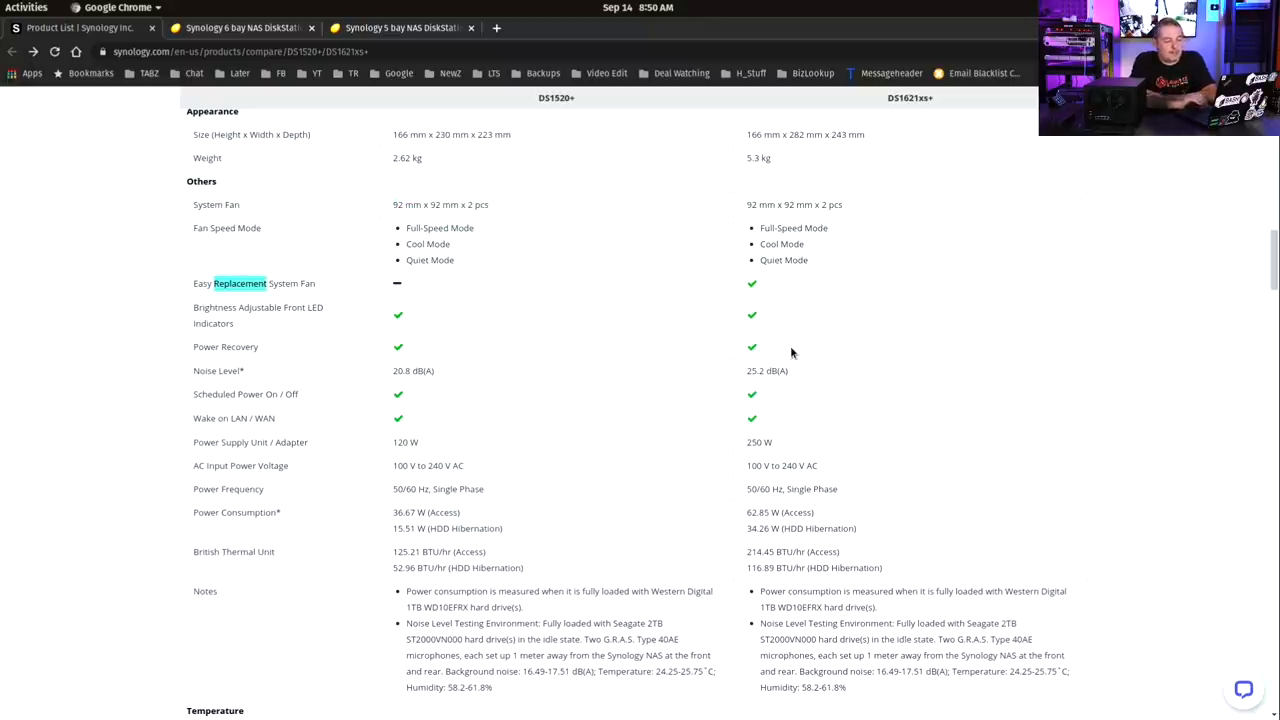
{"action": "mouse_move", "coordinate": [766, 287]}
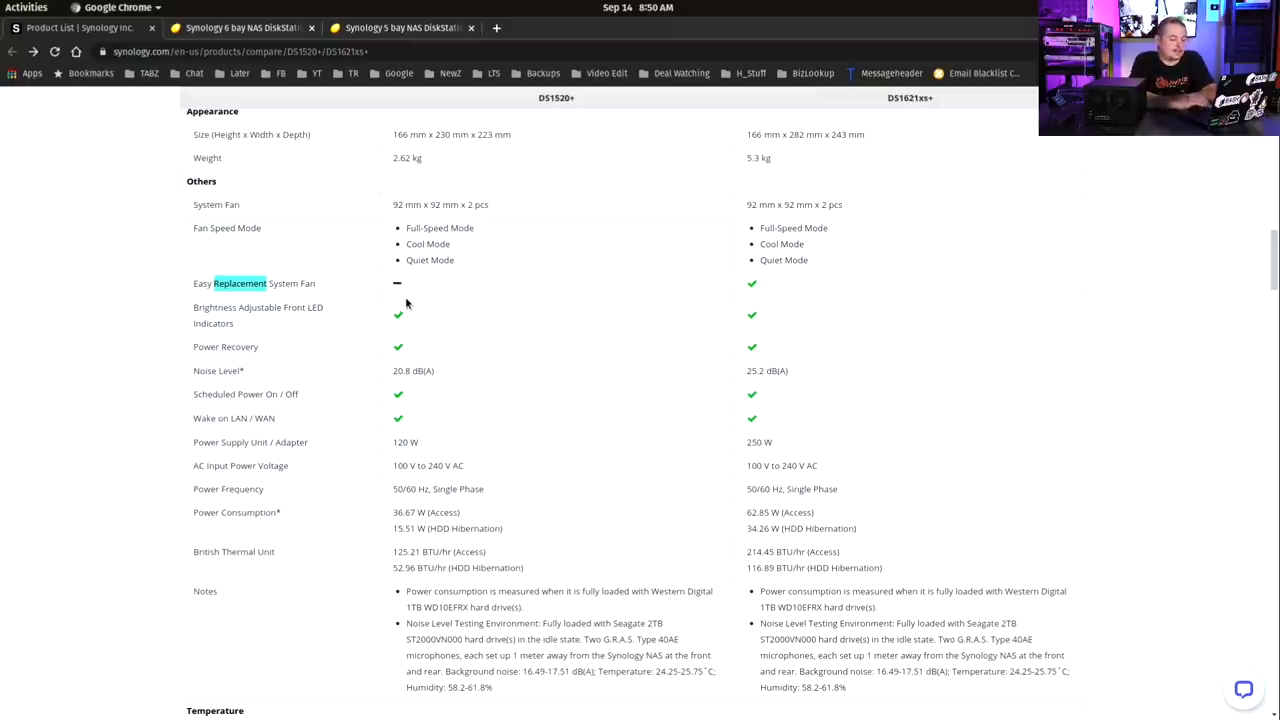
{"action": "scroll", "scroll_direction": "down", "scroll_amount": 3}
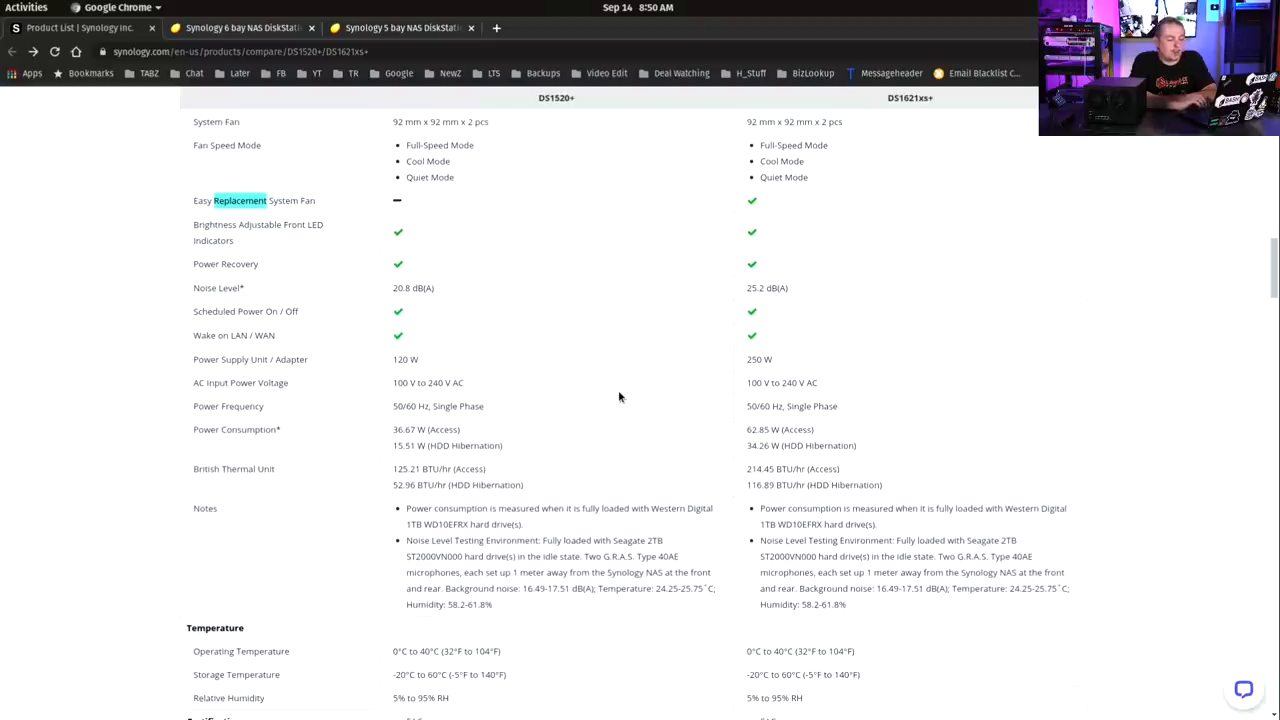
{"action": "scroll", "scroll_direction": "down", "scroll_amount": 3}
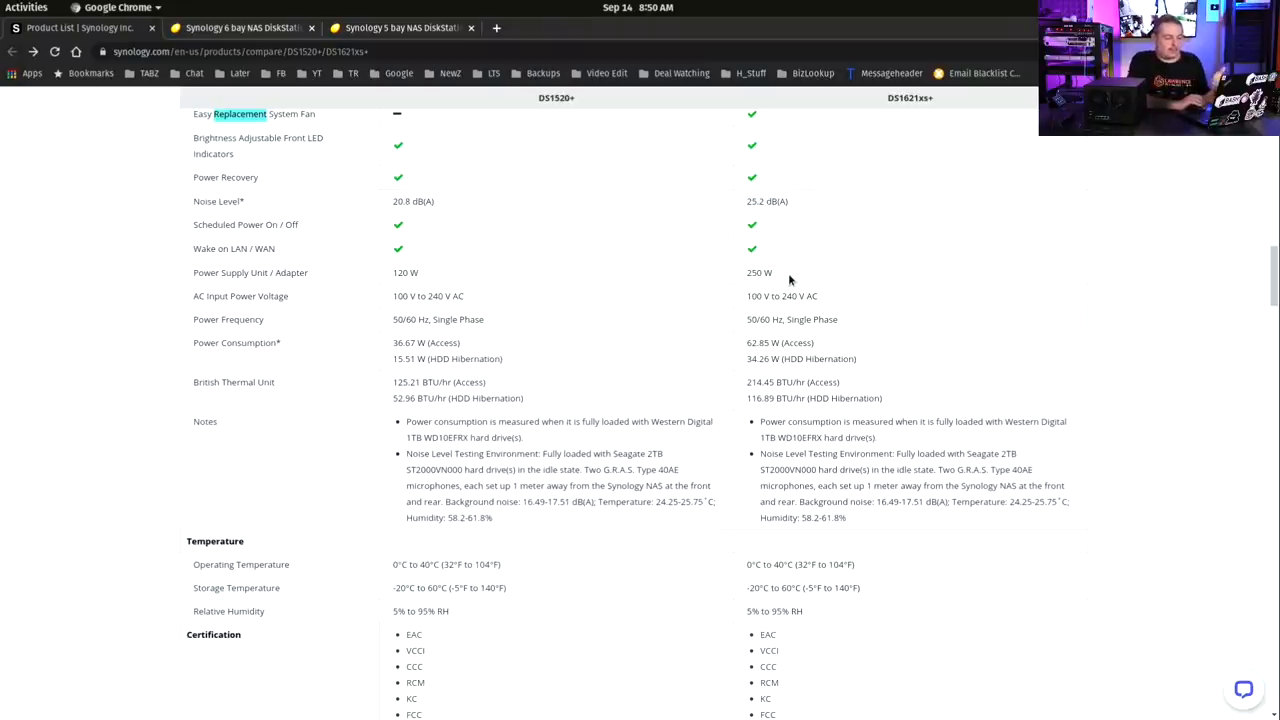
{"action": "mouse_move", "coordinate": [464, 210]}
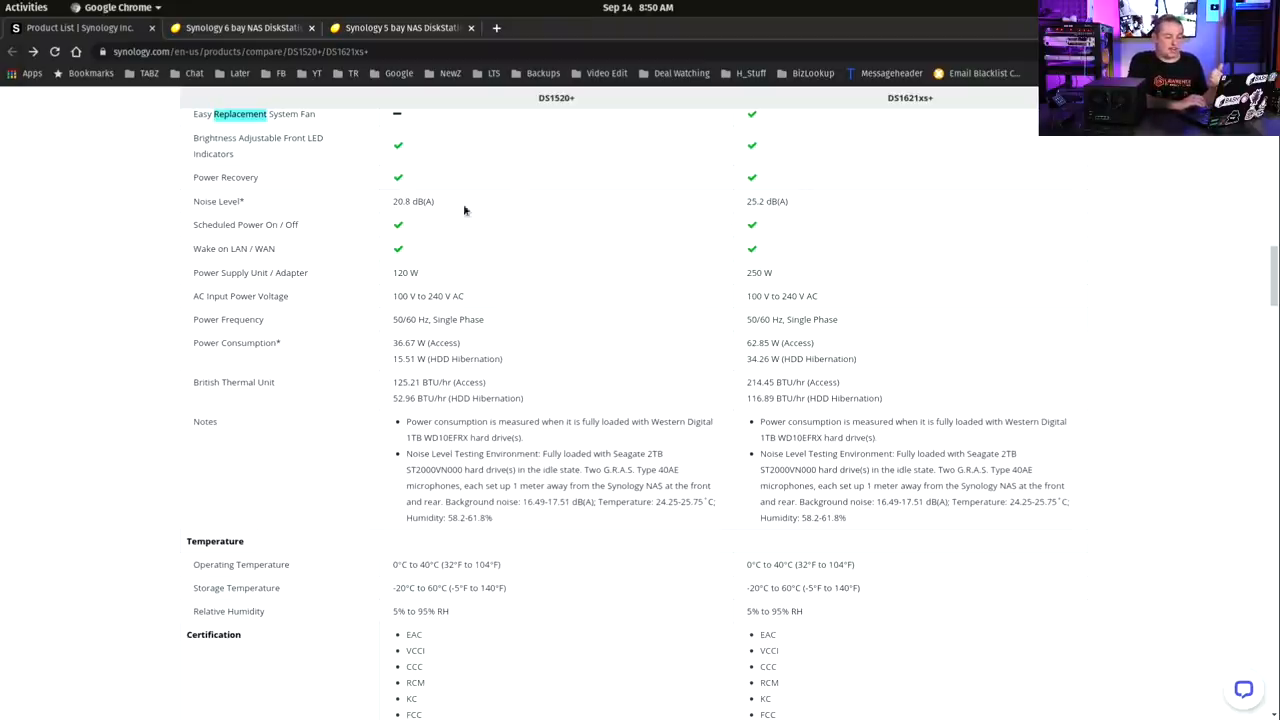
{"action": "mouse_move", "coordinate": [863, 248]}
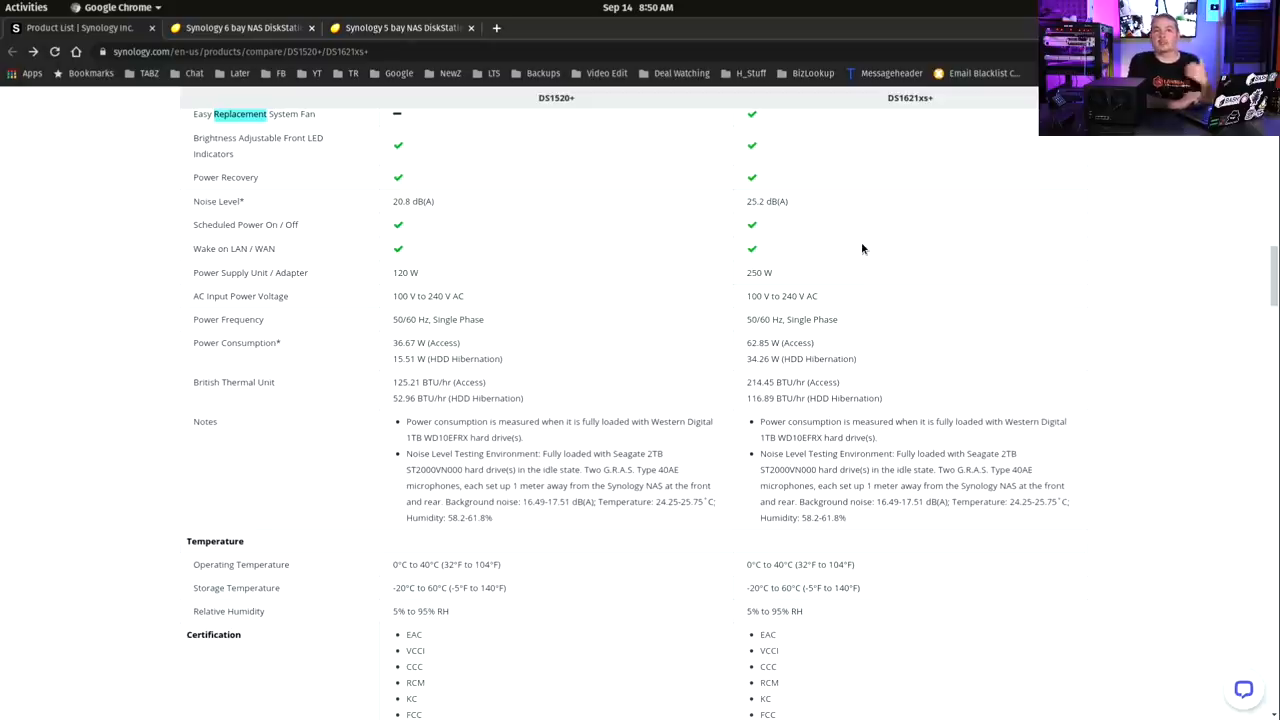
{"action": "scroll", "scroll_direction": "down", "scroll_amount": 3}
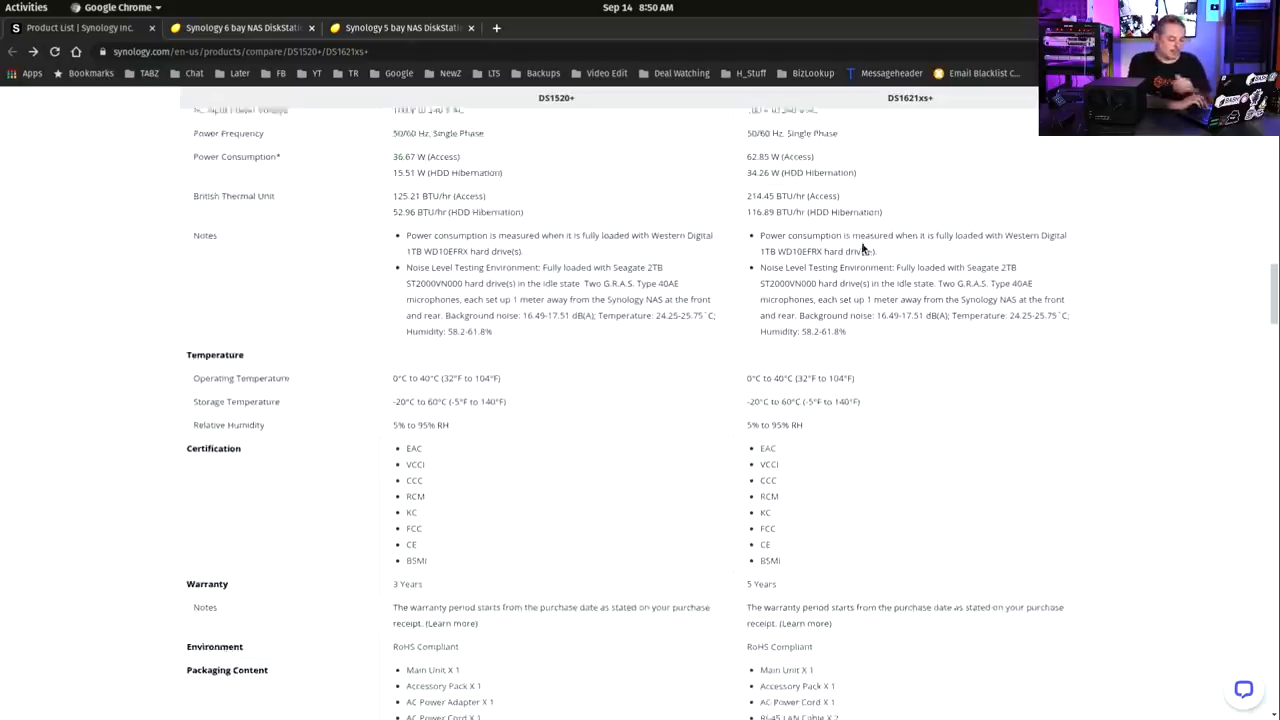
{"action": "scroll", "scroll_direction": "down", "scroll_amount": 3}
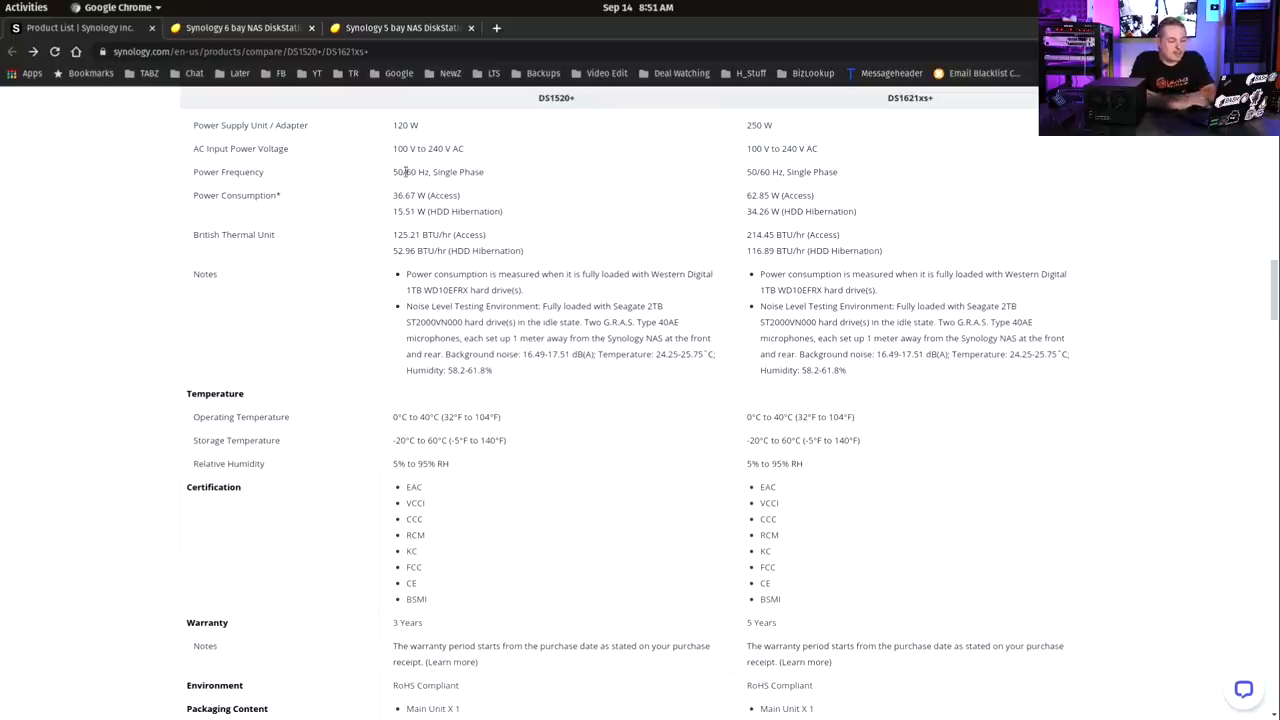
{"action": "mouse_move", "coordinate": [378, 216]}
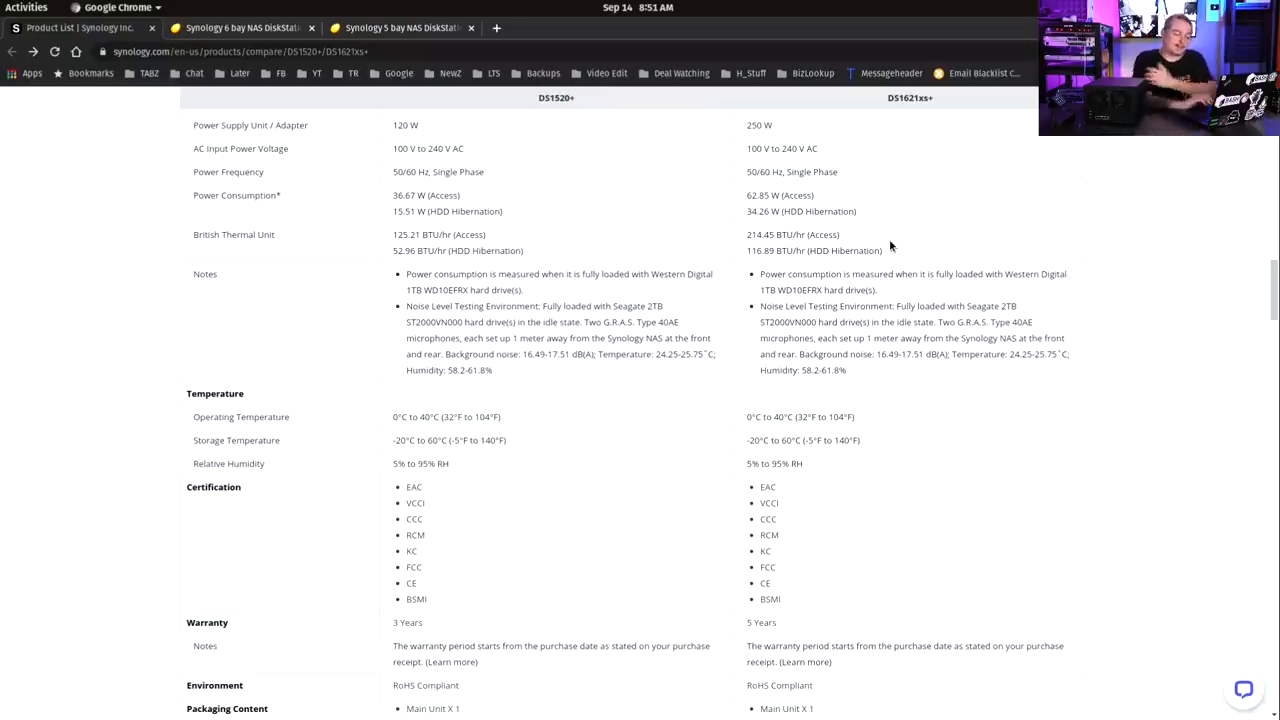
{"action": "scroll", "scroll_direction": "down", "scroll_amount": 3}
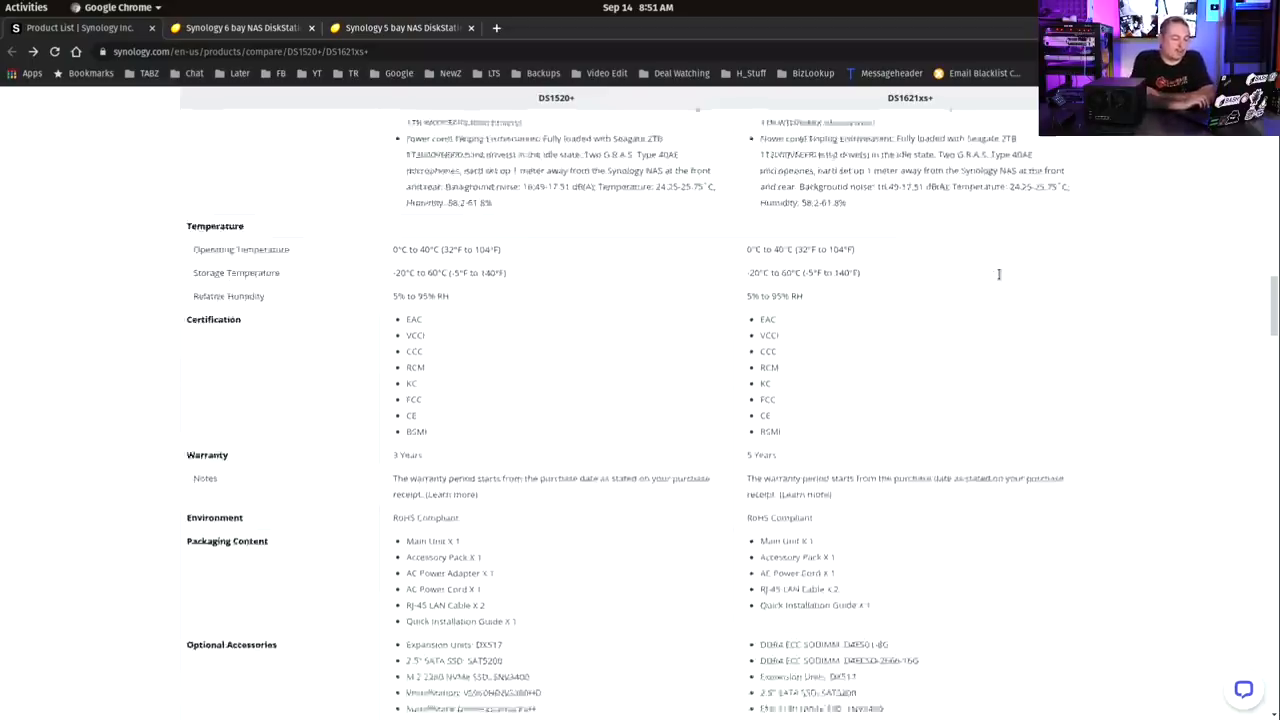
{"action": "scroll", "scroll_direction": "down", "scroll_amount": 3}
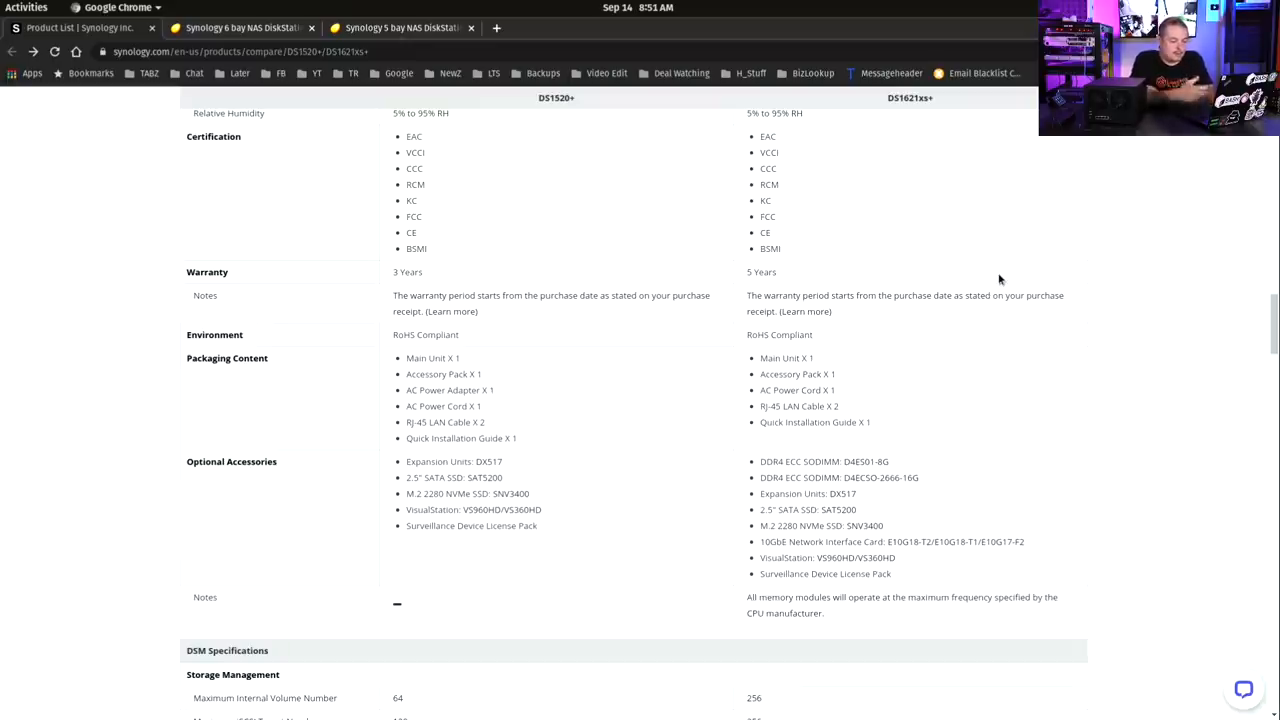
{"action": "scroll", "scroll_direction": "down", "scroll_amount": 3}
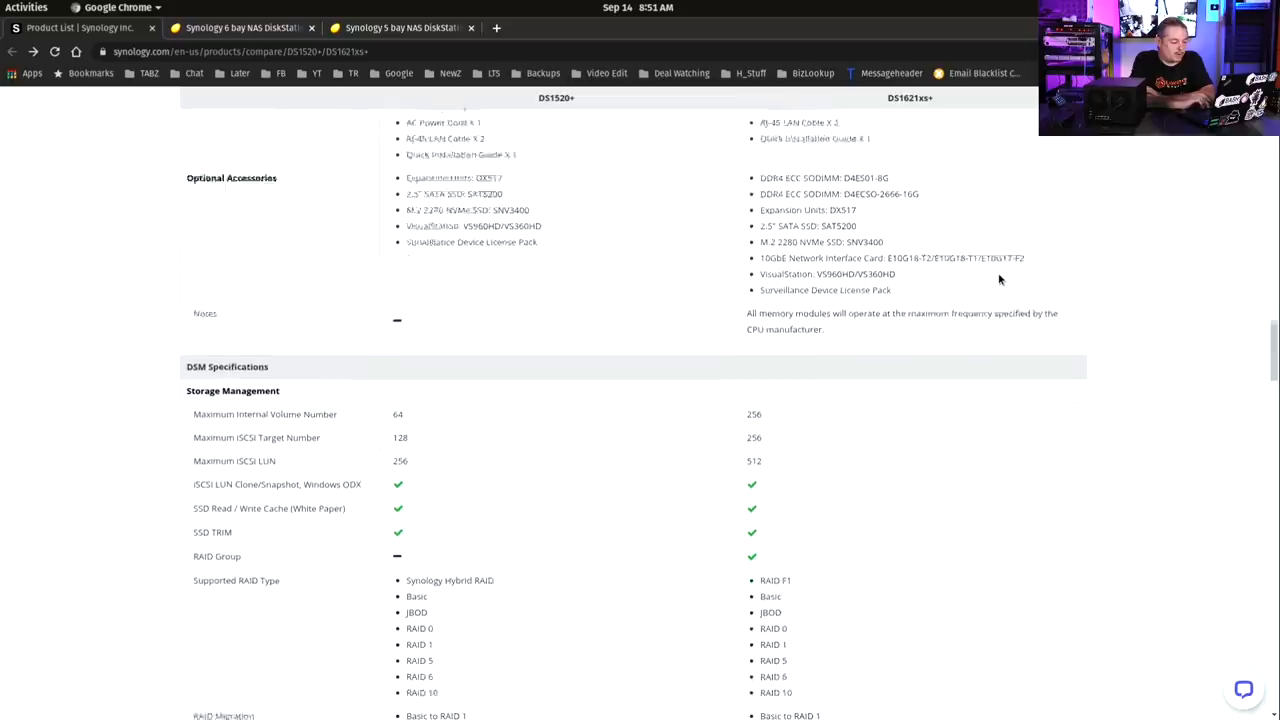
{"action": "scroll", "scroll_direction": "down", "scroll_amount": 3}
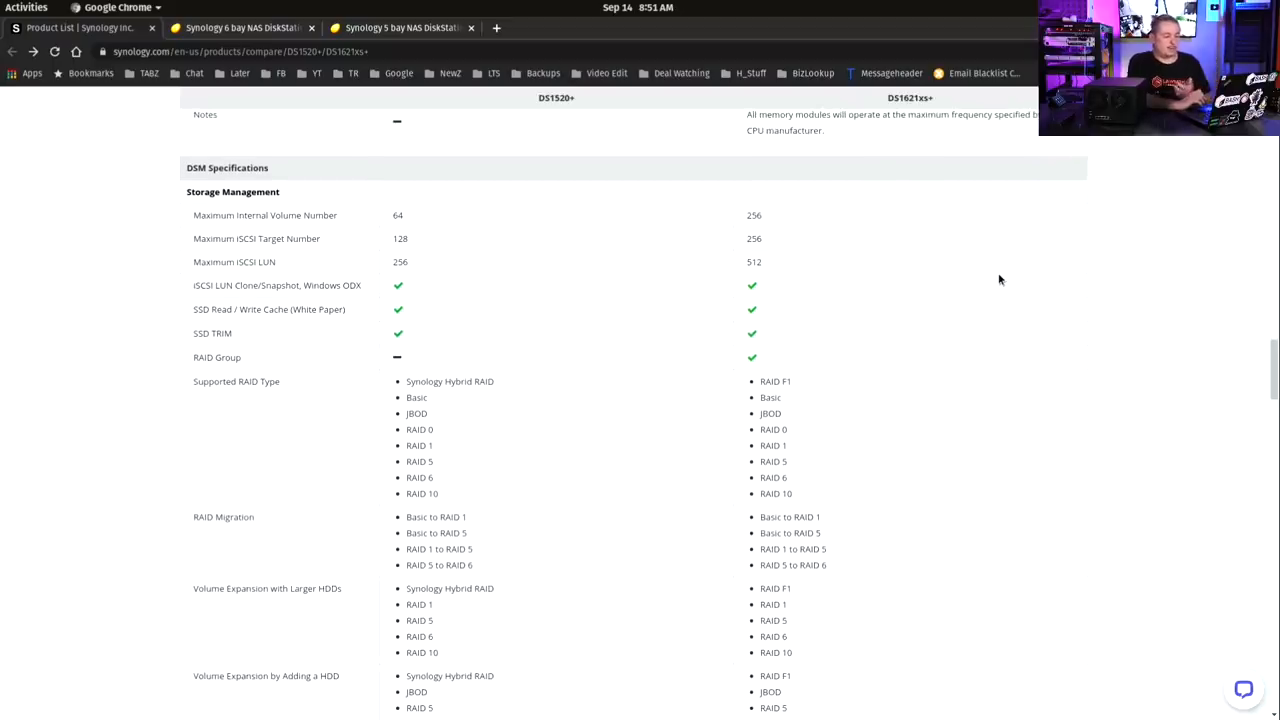
{"action": "scroll", "scroll_direction": "down", "scroll_amount": 3}
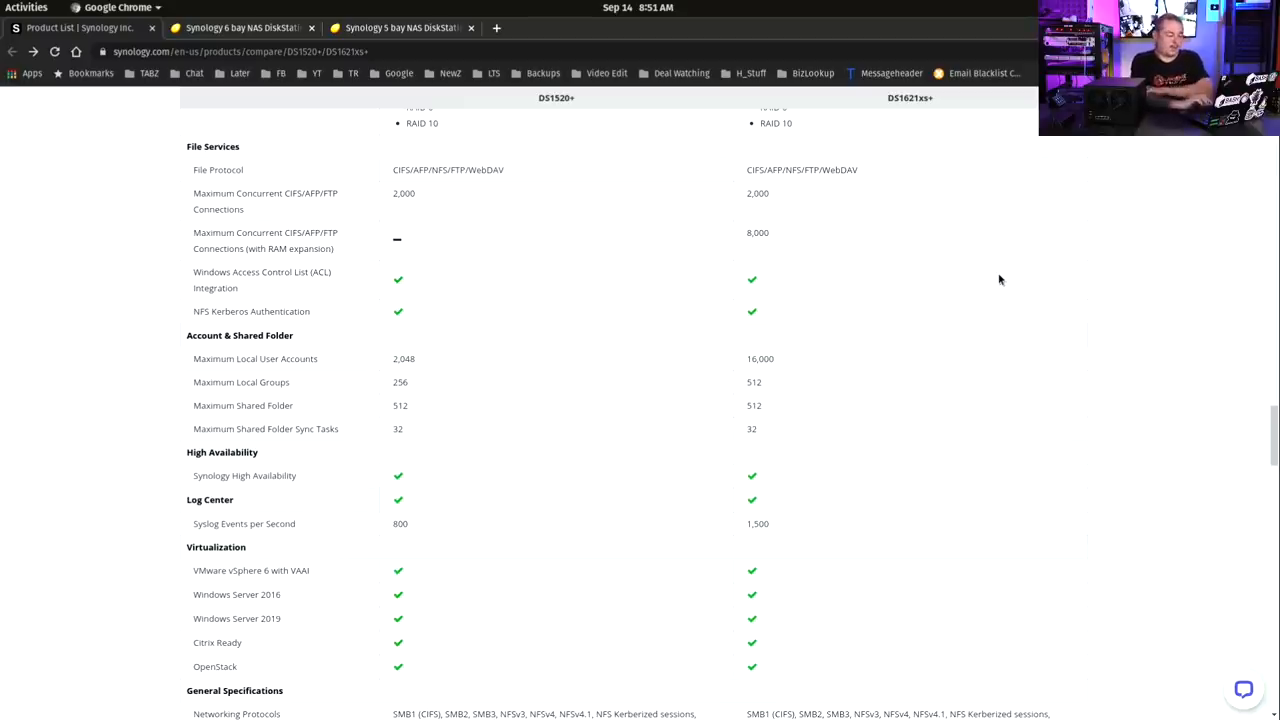
{"action": "scroll", "scroll_direction": "down", "scroll_amount": 3}
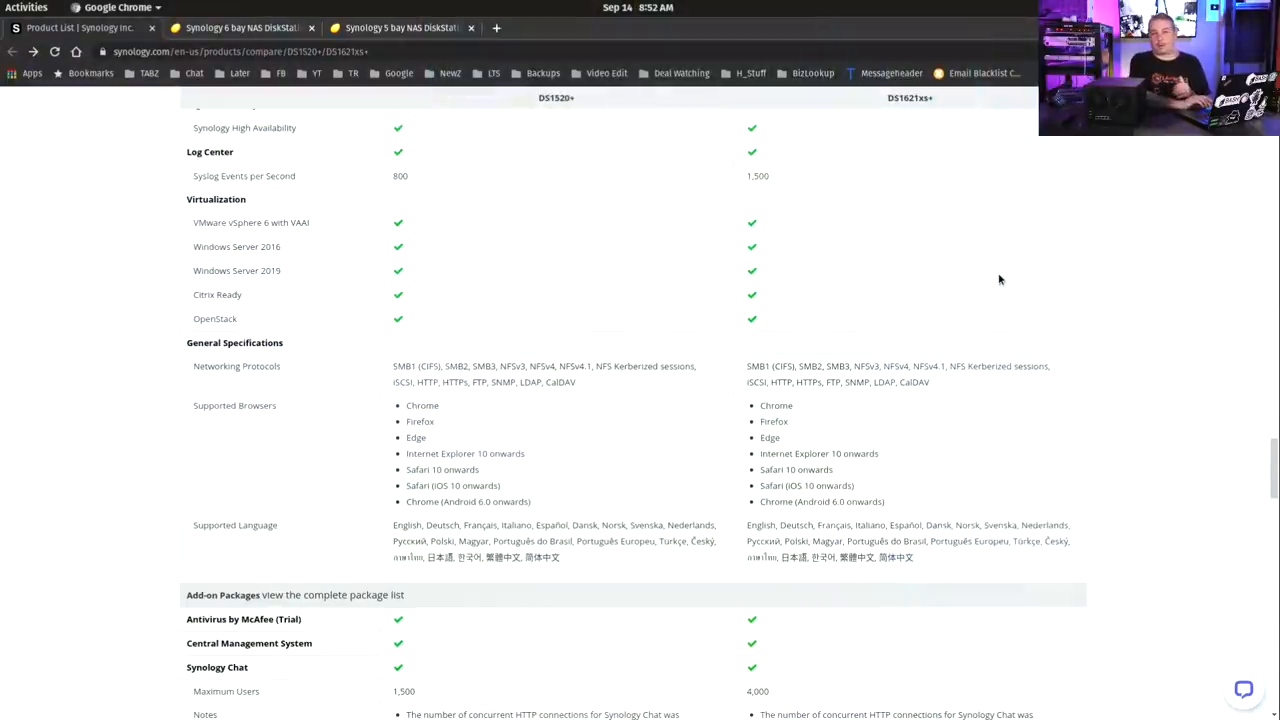
{"action": "scroll", "scroll_direction": "down", "scroll_amount": 3}
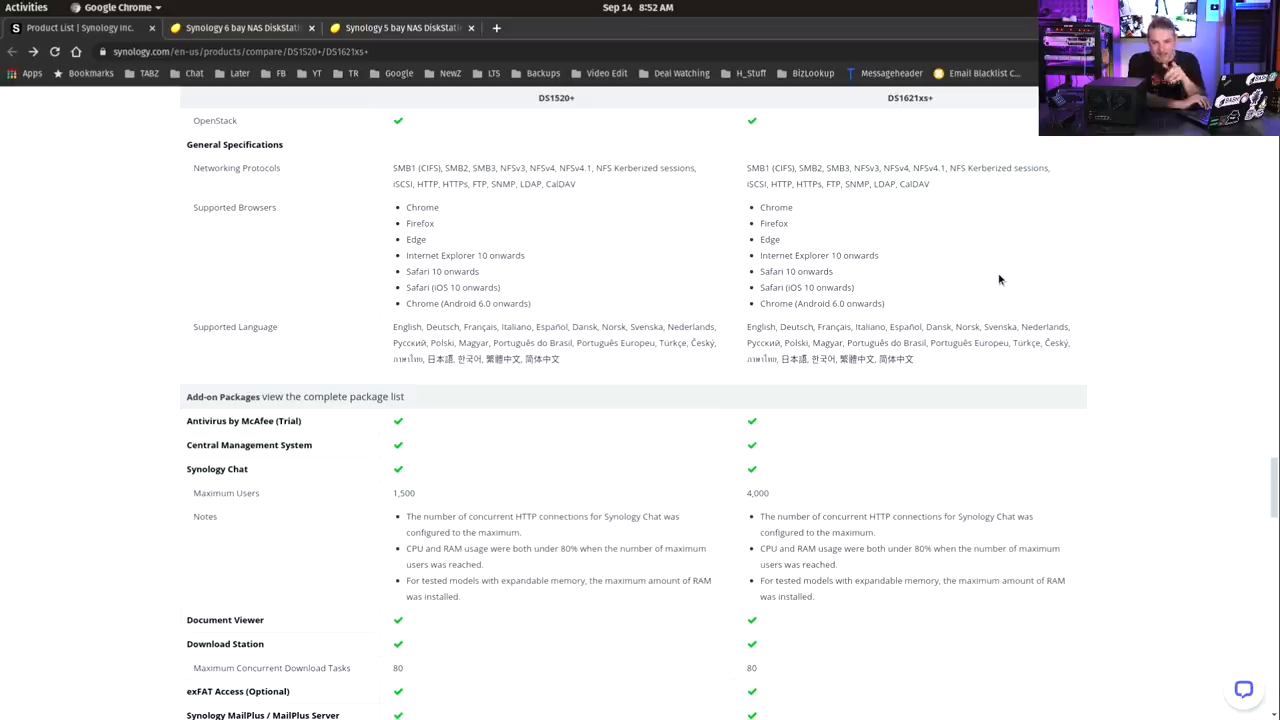
{"action": "scroll", "scroll_direction": "down", "scroll_amount": 3}
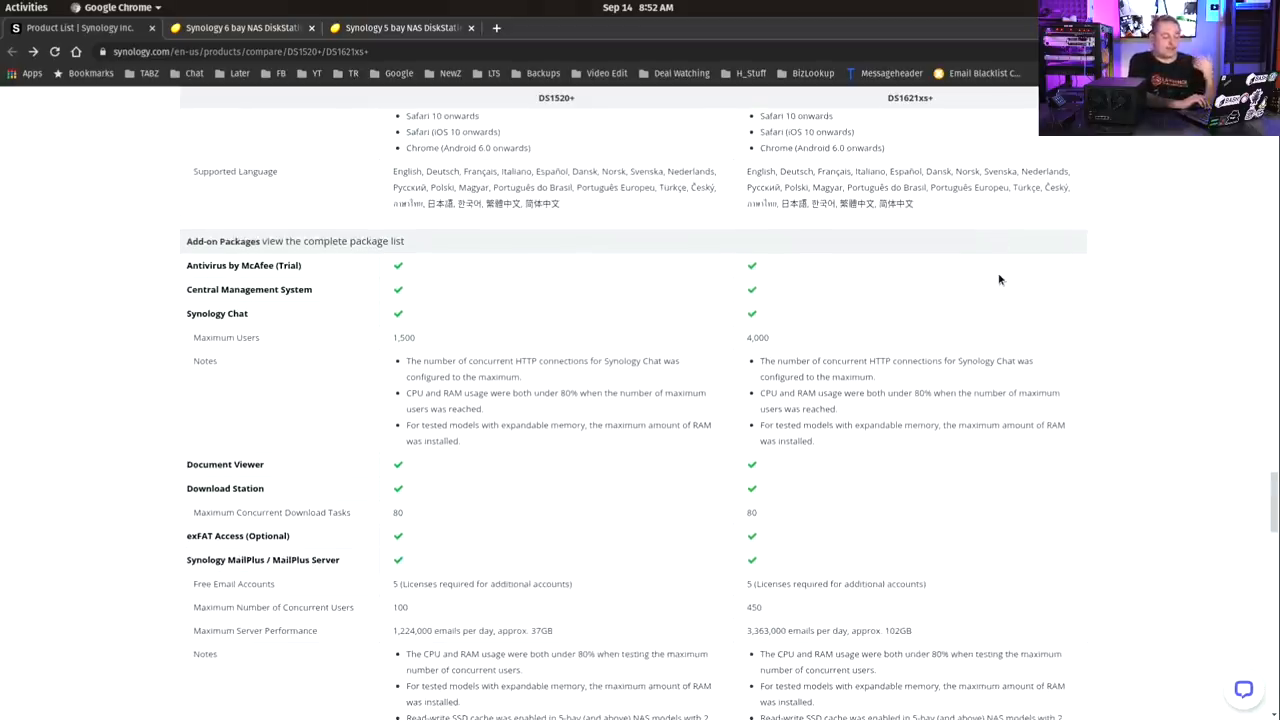
{"action": "scroll", "scroll_direction": "down", "scroll_amount": 3}
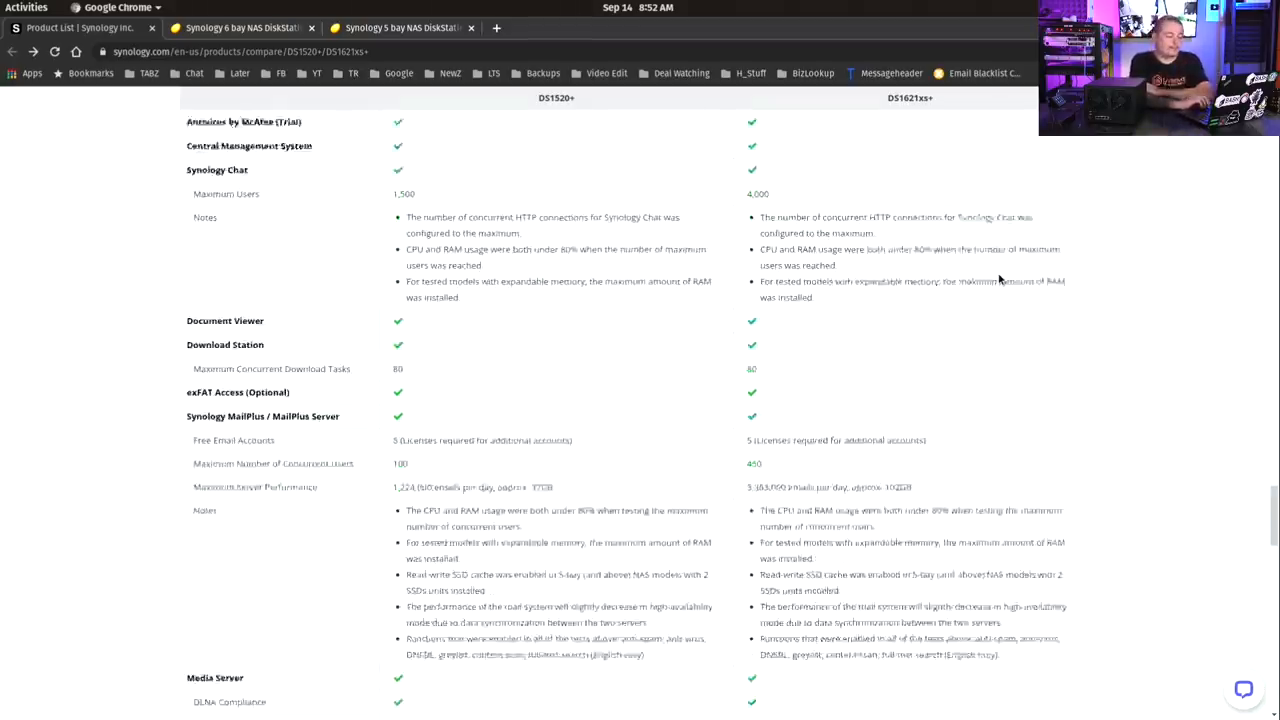
{"action": "scroll", "scroll_direction": "down", "scroll_amount": 3}
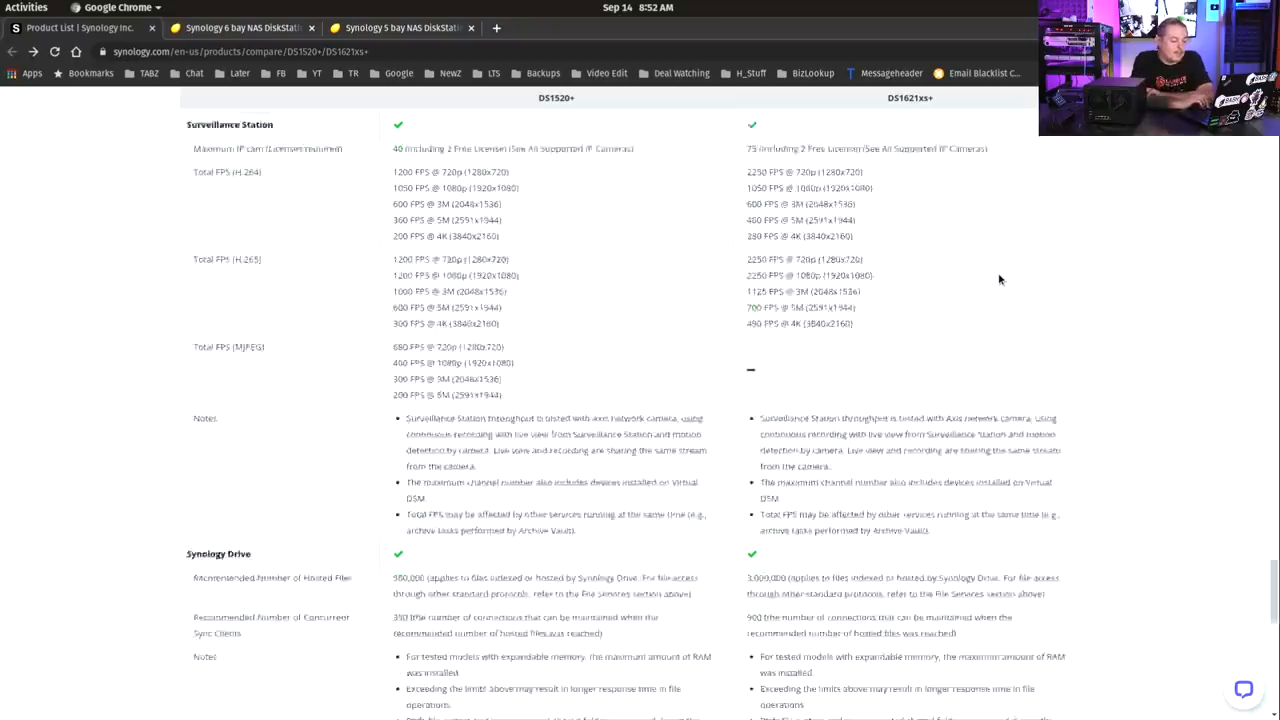
{"action": "scroll", "scroll_direction": "down", "scroll_amount": 3}
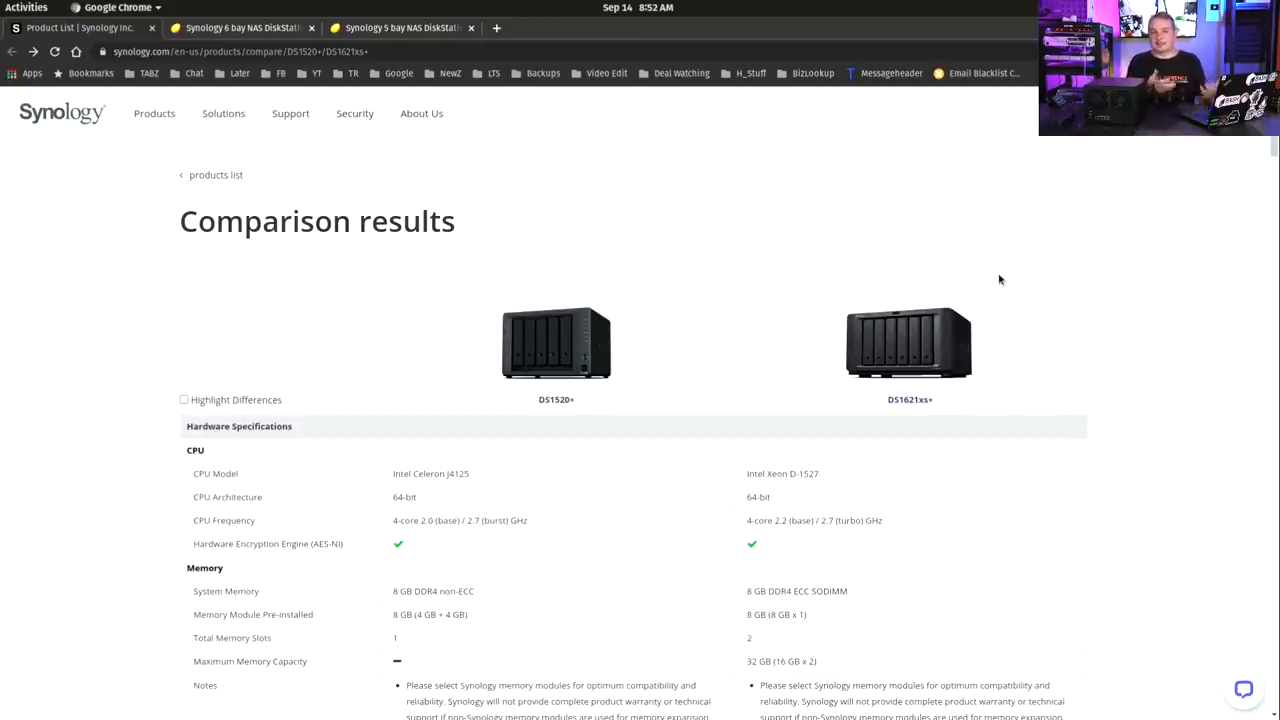
{"action": "mouse_move", "coordinate": [951, 234]}
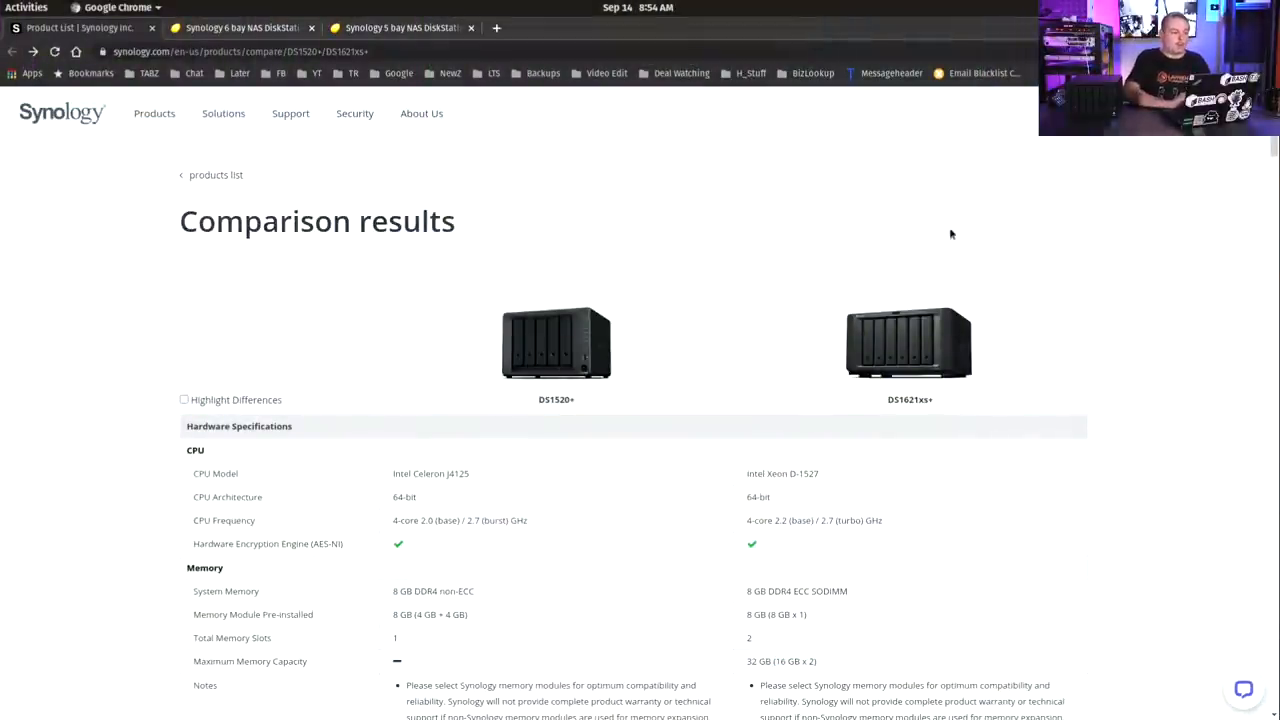
{"action": "left_click", "coordinate": [240, 27]}
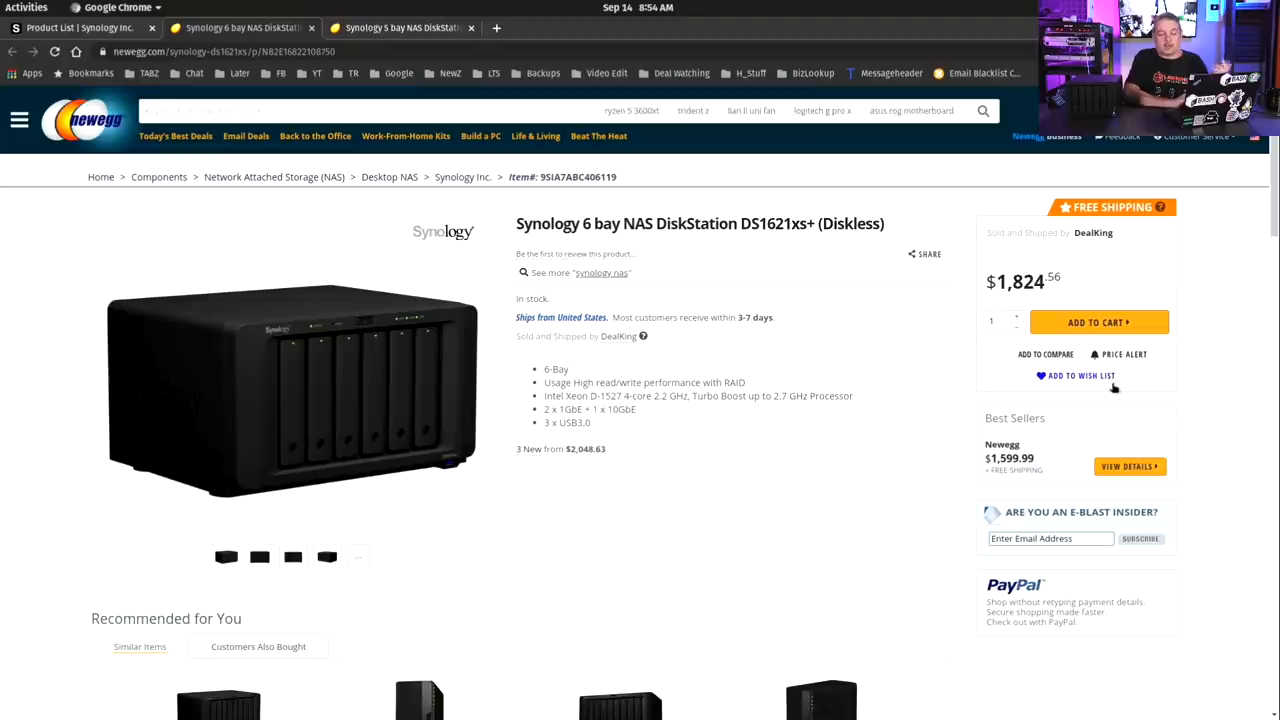
{"action": "mouse_move", "coordinate": [1111, 386]}
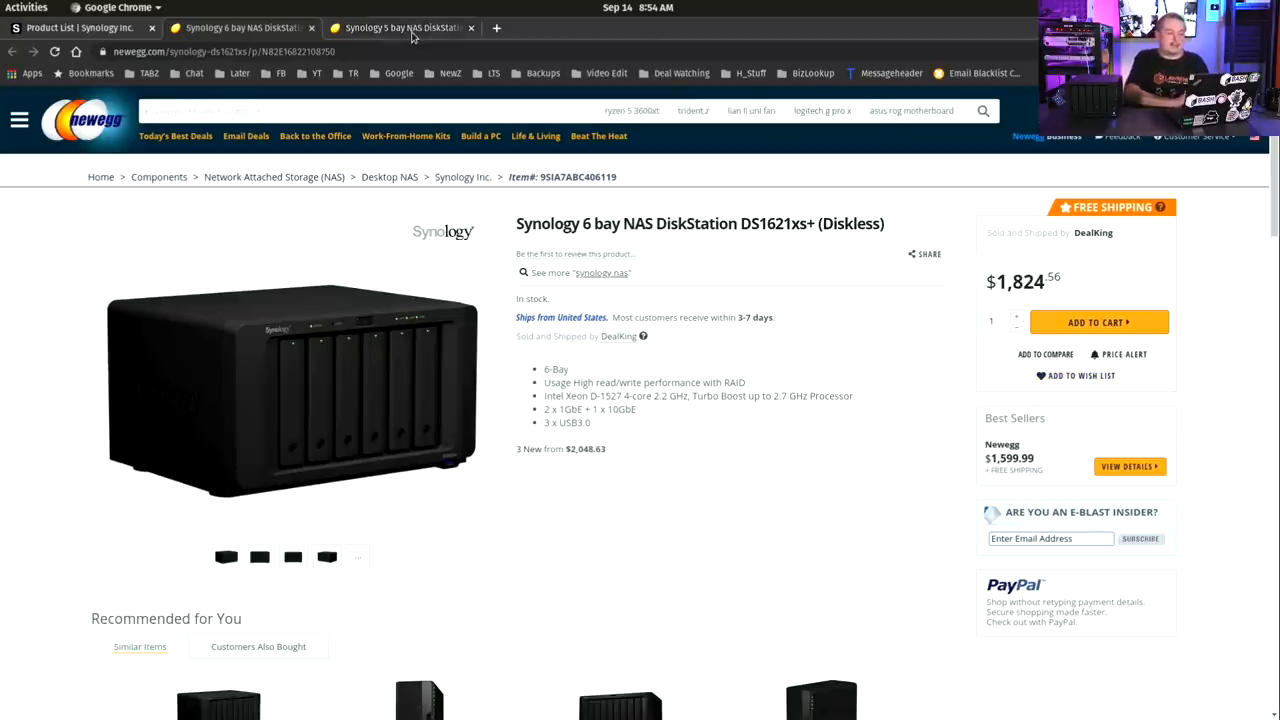
{"action": "mouse_move", "coordinate": [415, 35]}
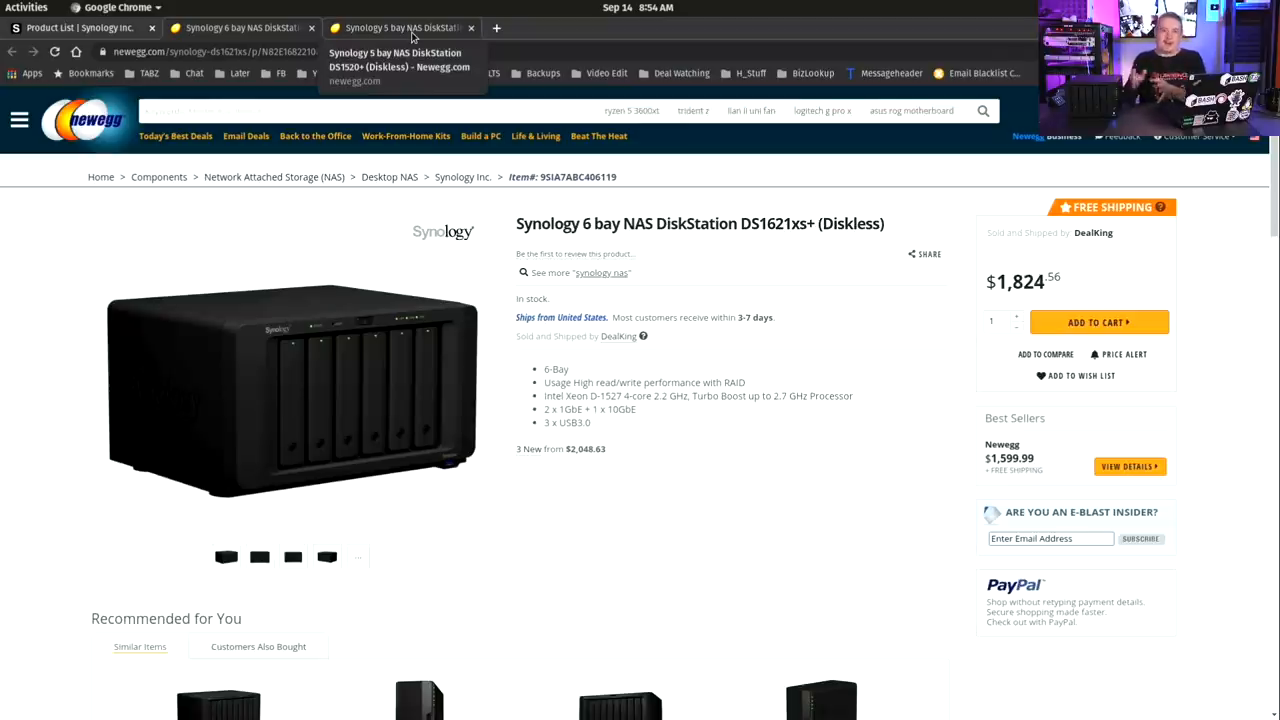
Step: Switch to the Newegg tab for the 5-bay DS1520+ (Diskless) at $699.99
{"action": "left_click", "coordinate": [410, 27]}
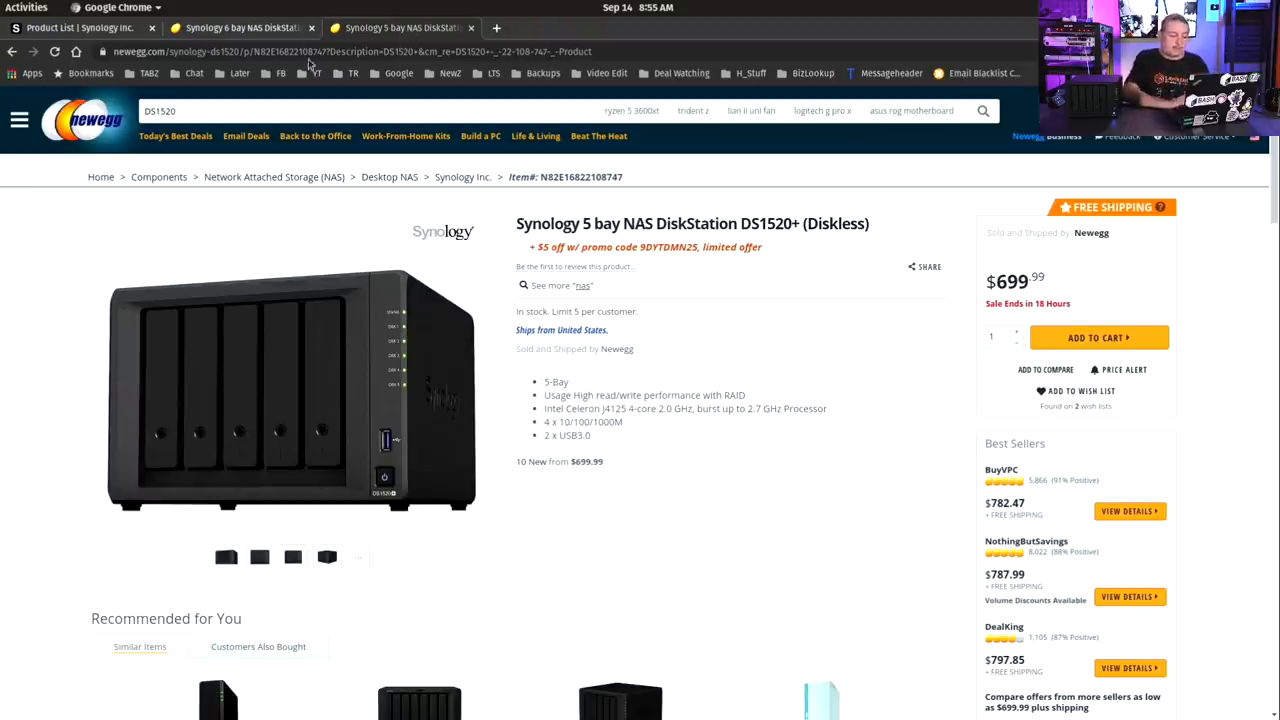
Step: Revisit the DS1621xs+ Newegg tab, then move to the next tab
{"action": "left_click", "coordinate": [240, 27]}
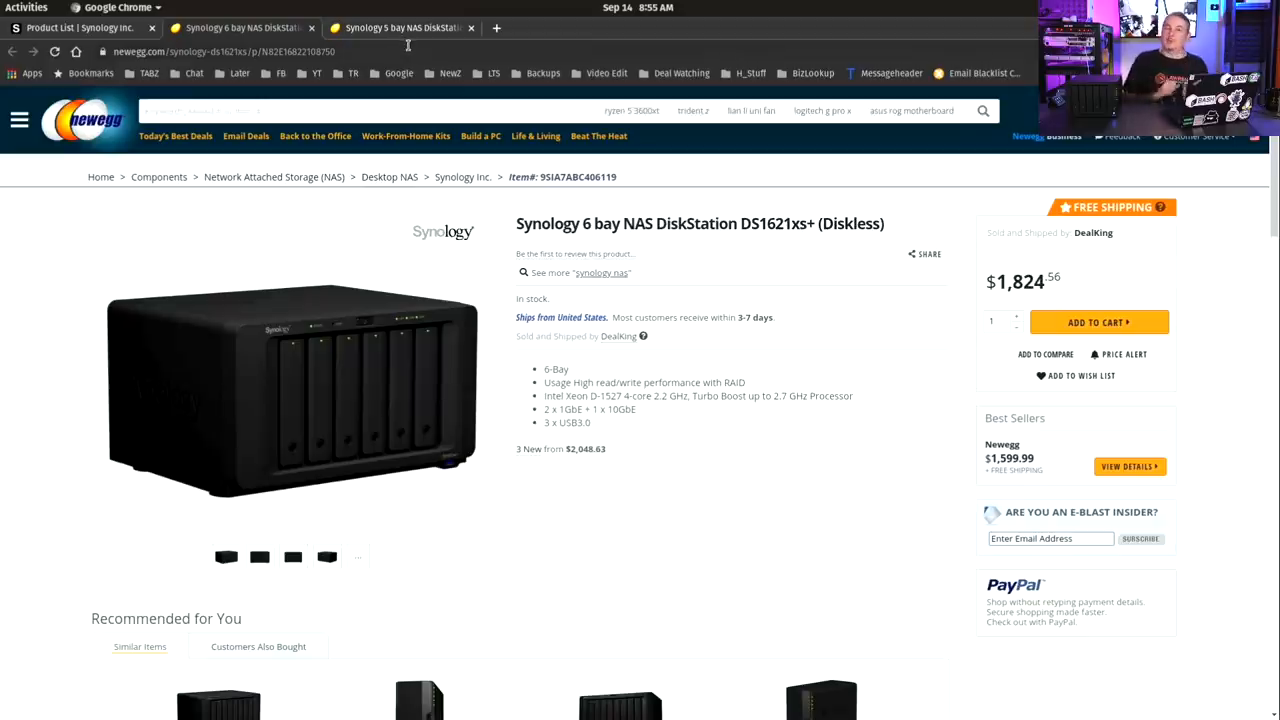
{"action": "left_click", "coordinate": [415, 27]}
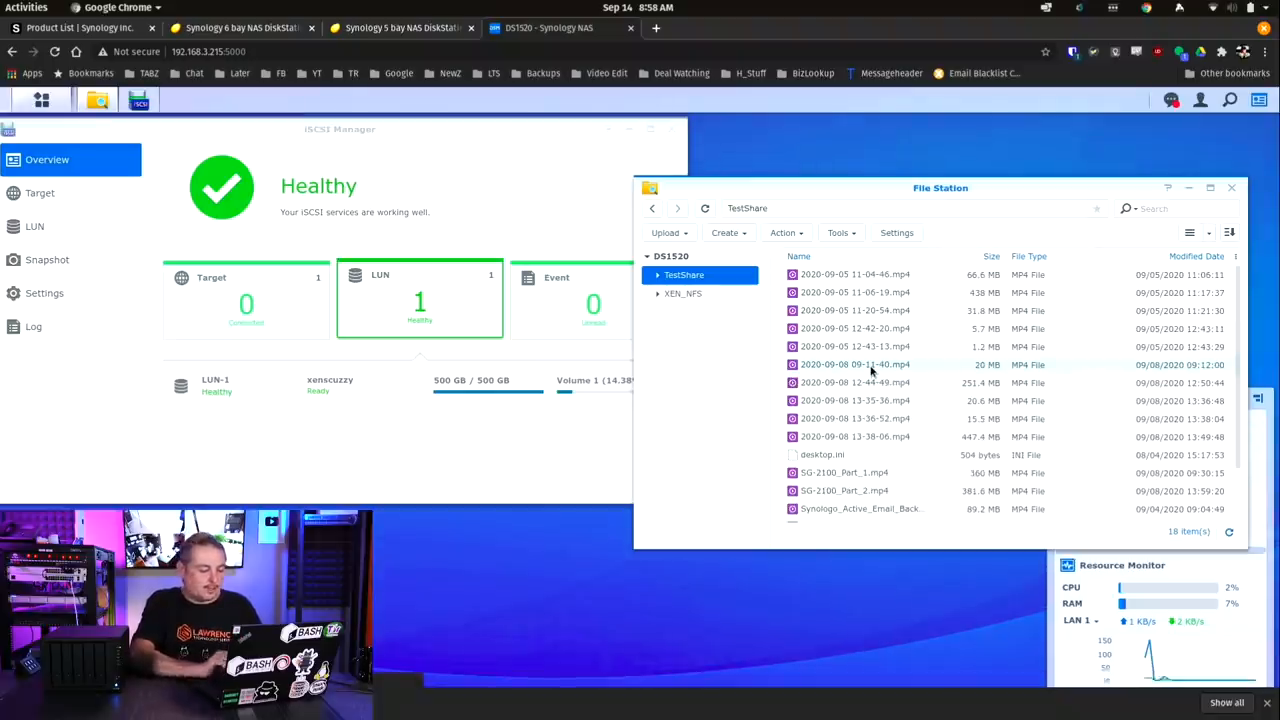
{"action": "double_click", "coordinate": [853, 364]}
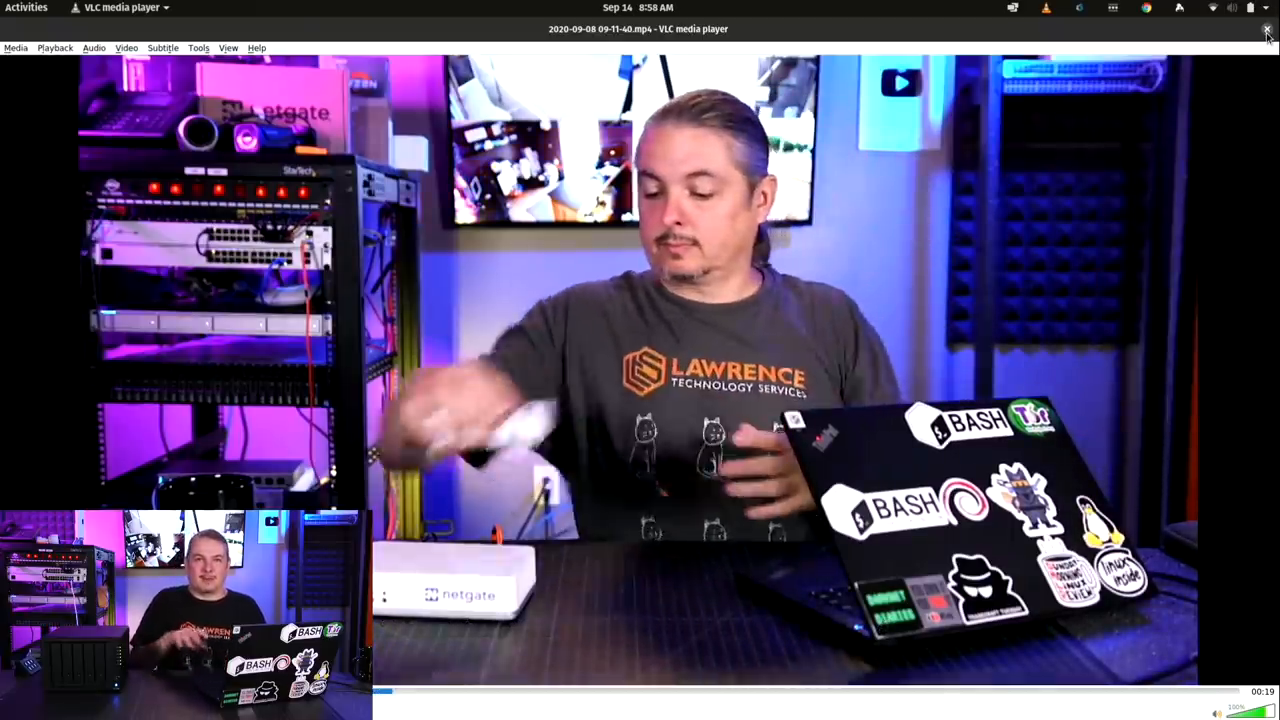
{"action": "left_click", "coordinate": [1262, 26]}
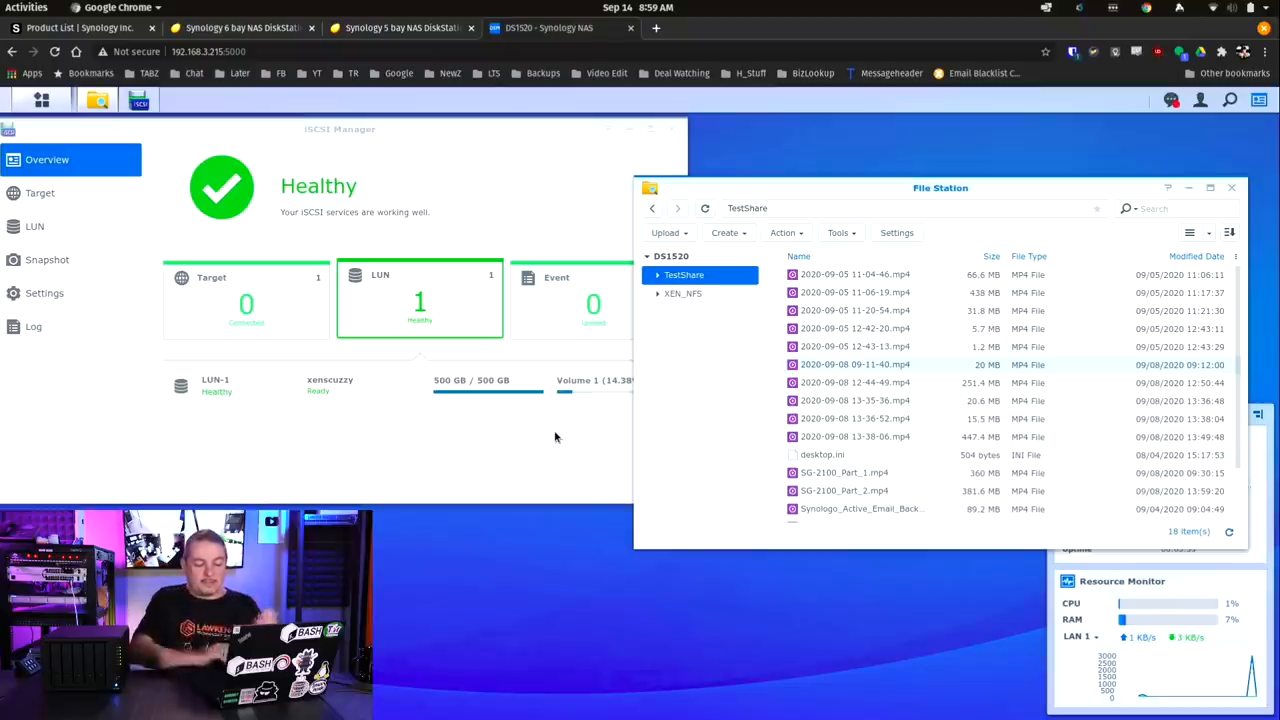
Step: Select the XEN_NFS share in File Station to show its three folders
{"action": "left_click", "coordinate": [683, 293]}
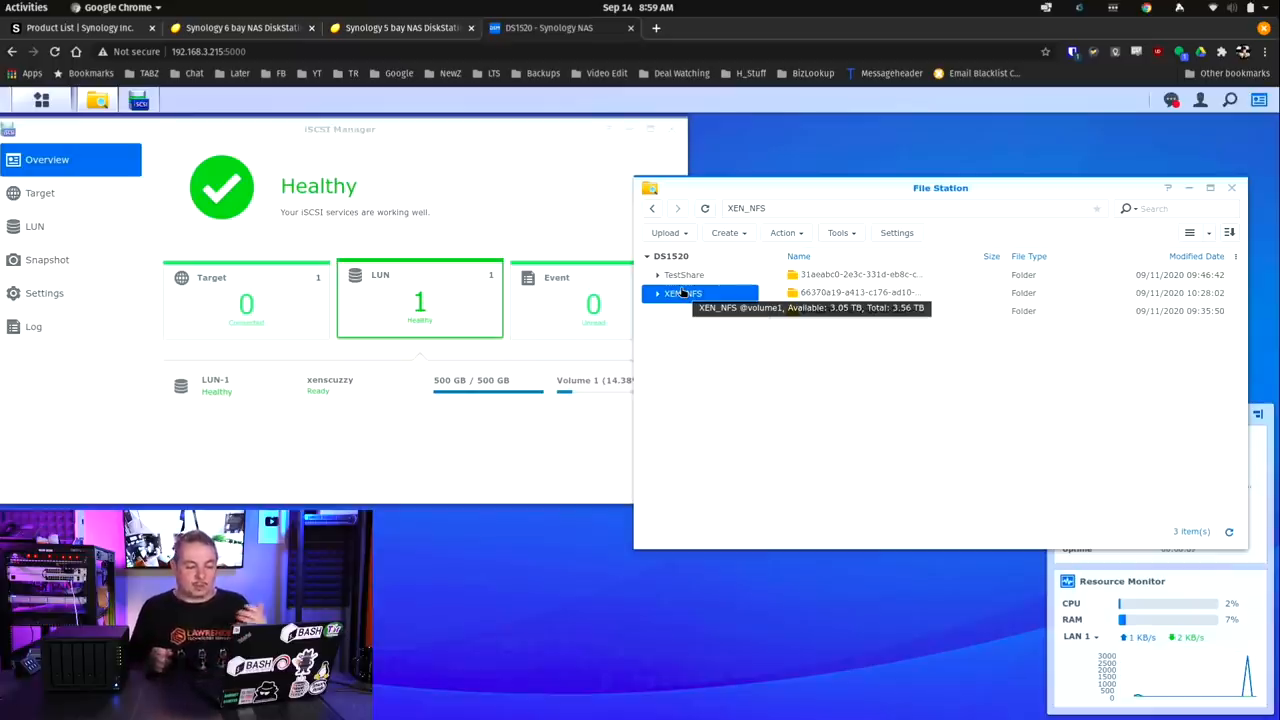
{"action": "mouse_move", "coordinate": [894, 405]}
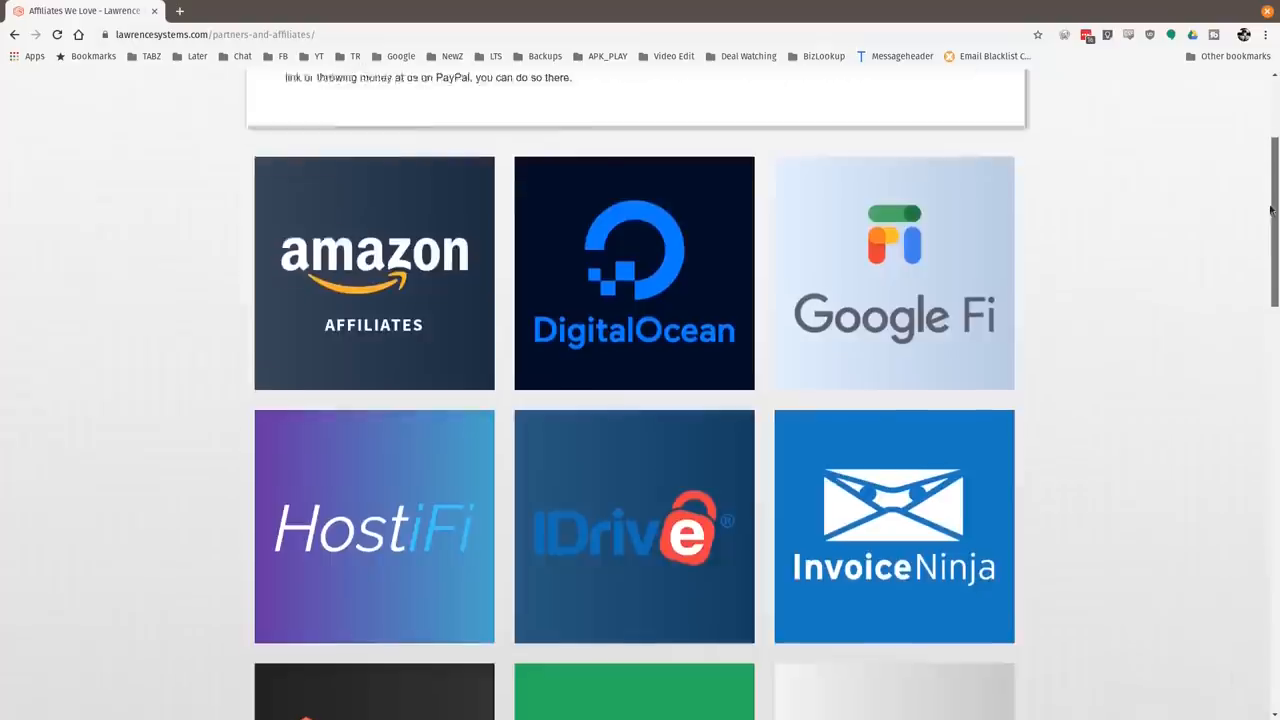
Step: Scroll down the affiliates page past tiles like Linode, Netgate and Tech Supply Direct
{"action": "scroll", "scroll_direction": "down", "scroll_amount": 3}
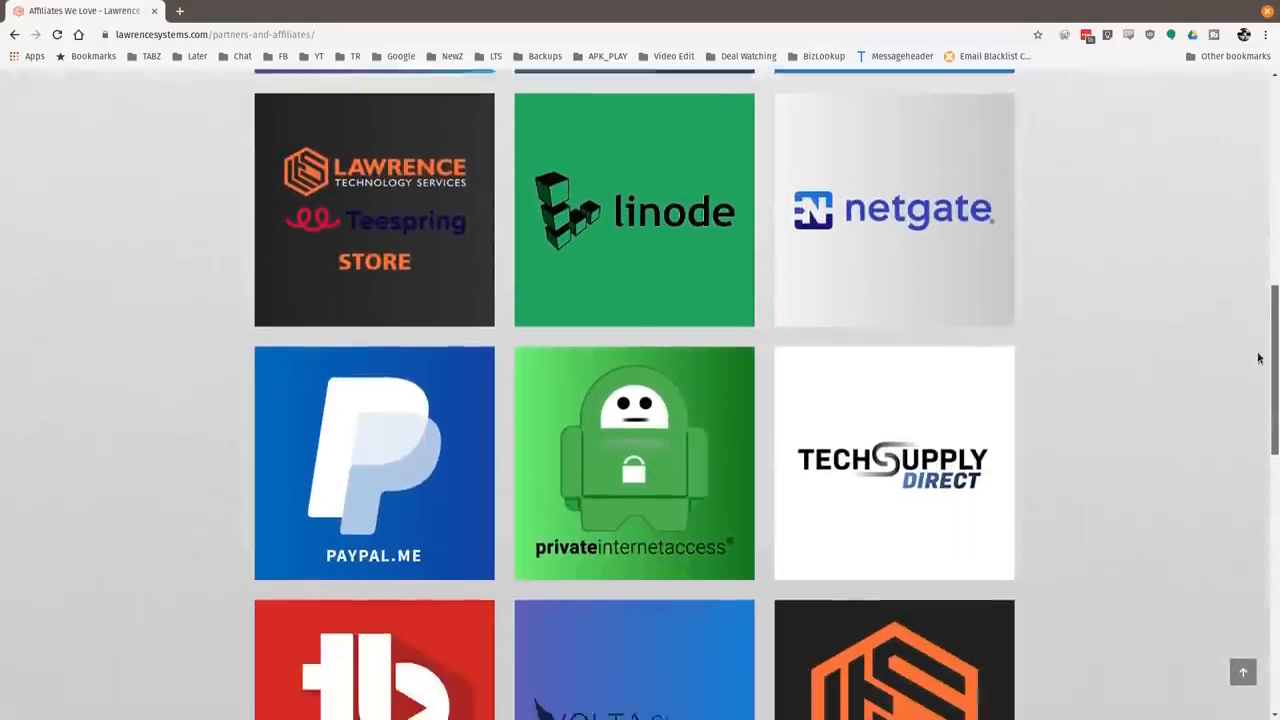
{"action": "scroll", "scroll_direction": "down", "scroll_amount": 3}
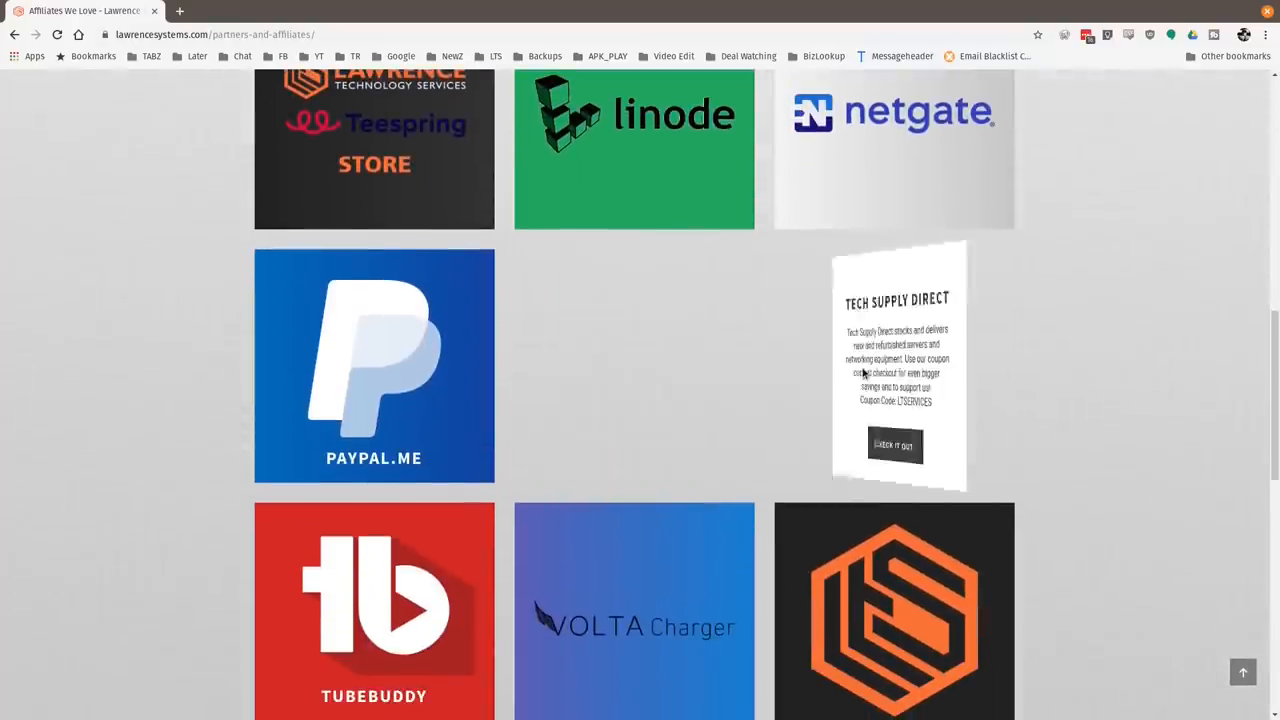